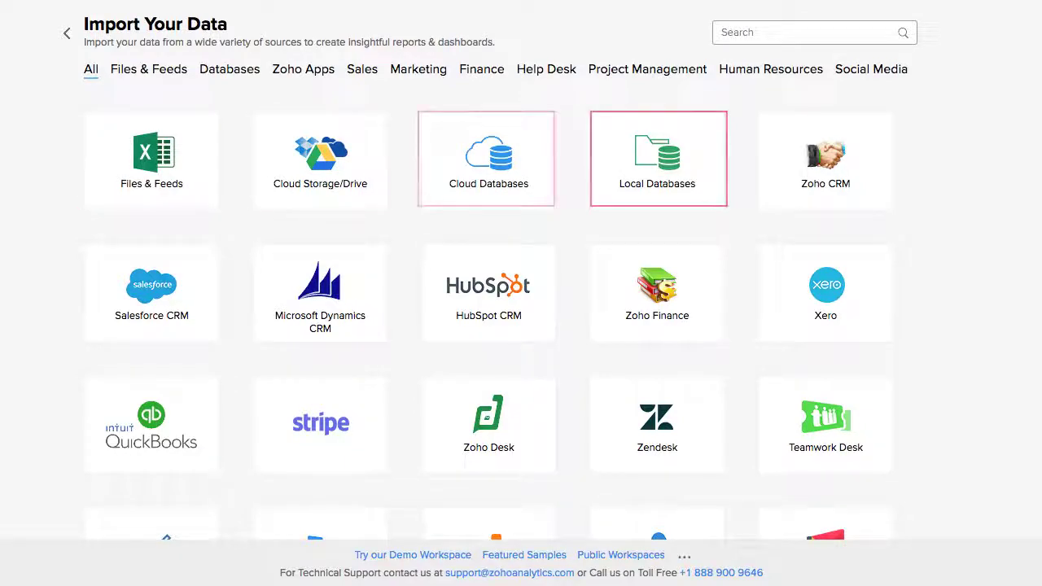
Scroll through the Import Your Data source tiles toward Files & Feeds
{"action": "scroll", "scroll_direction": "down", "scroll_amount": 3}
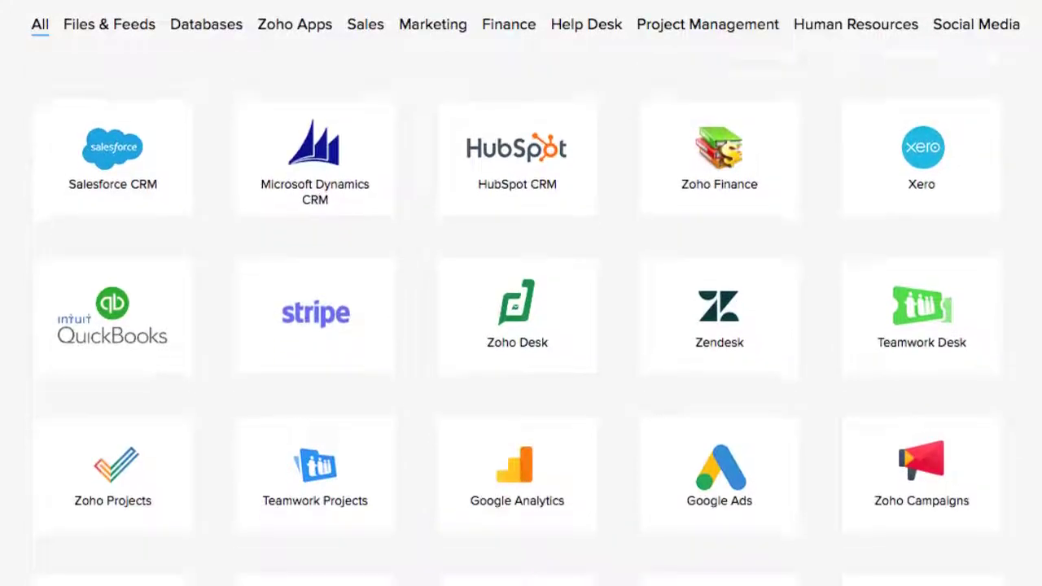
{"action": "scroll", "scroll_direction": "down", "scroll_amount": 3}
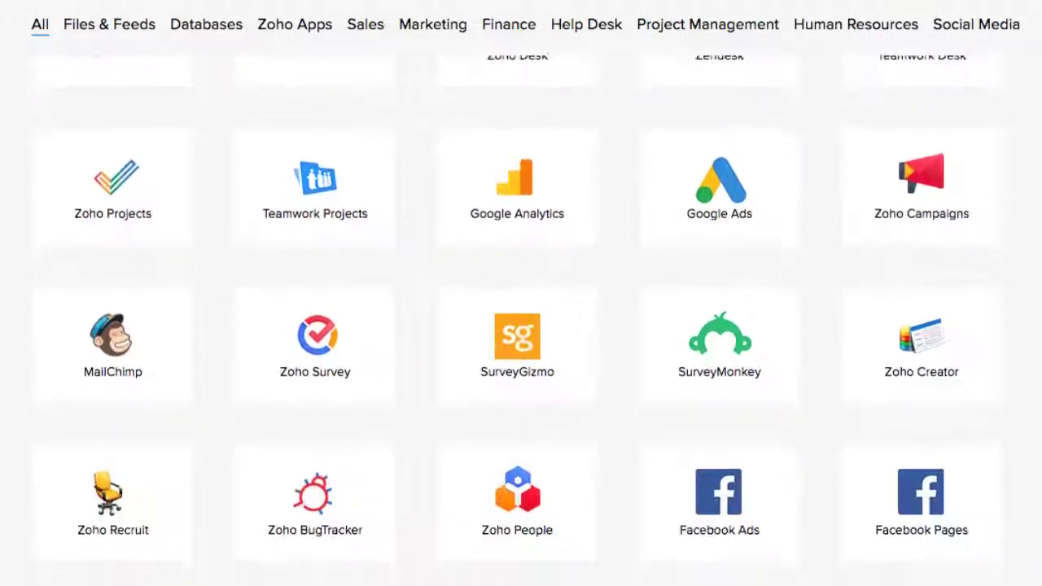
{"action": "scroll", "scroll_direction": "down", "scroll_amount": 3}
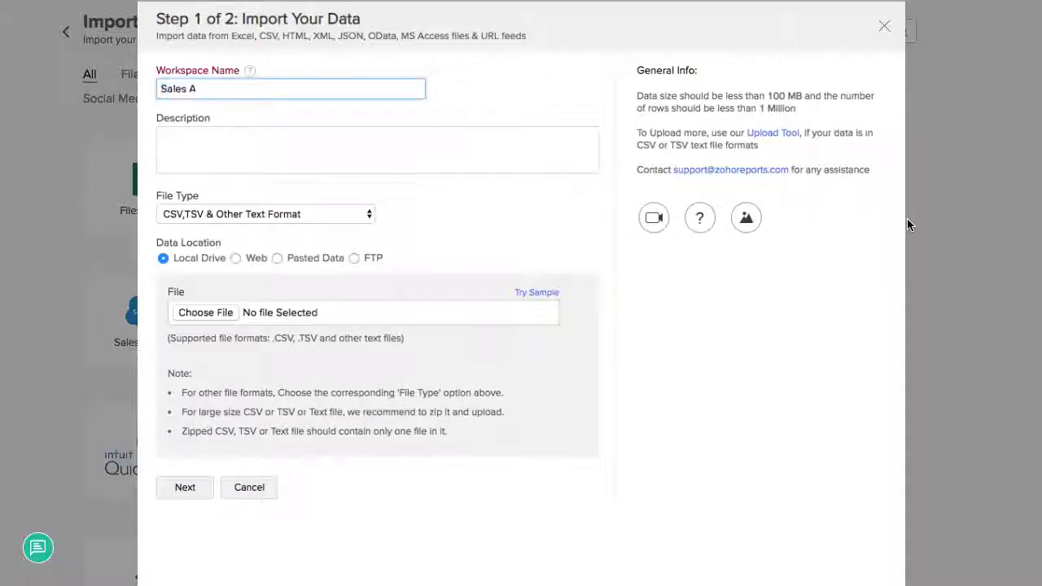
Choose StoreSales.xls, accept Sheet1 and create the Sales table from the import
{"action": "left_click", "coordinate": [264, 213]}
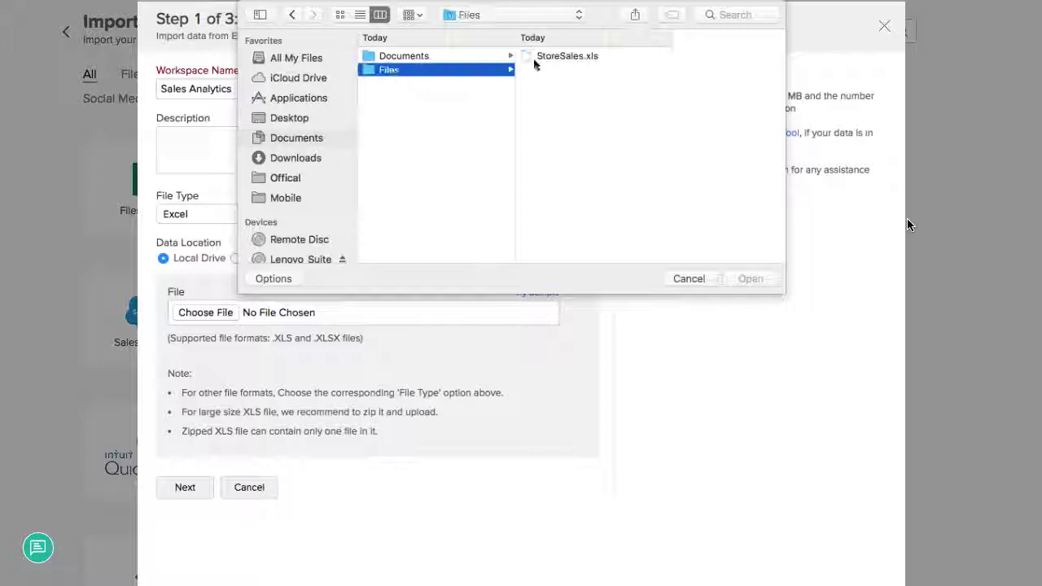
{"action": "left_click", "coordinate": [749, 278]}
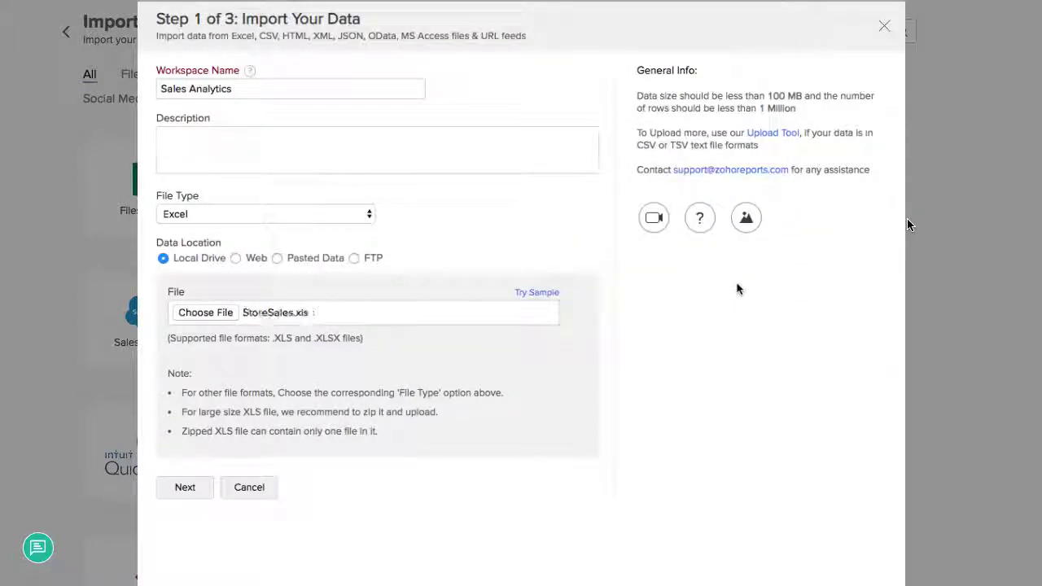
{"action": "left_click", "coordinate": [184, 487]}
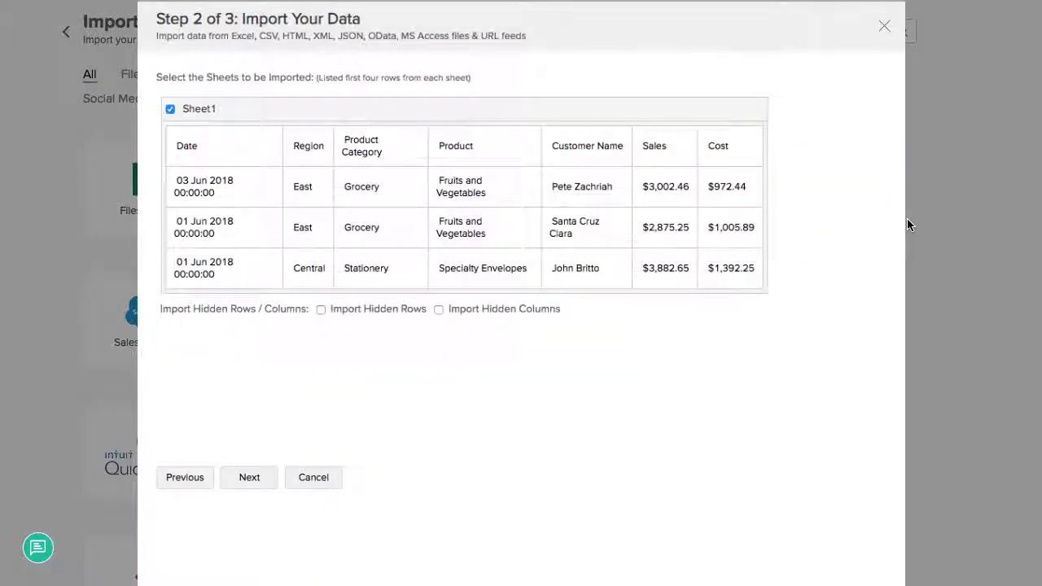
{"action": "left_click", "coordinate": [248, 477]}
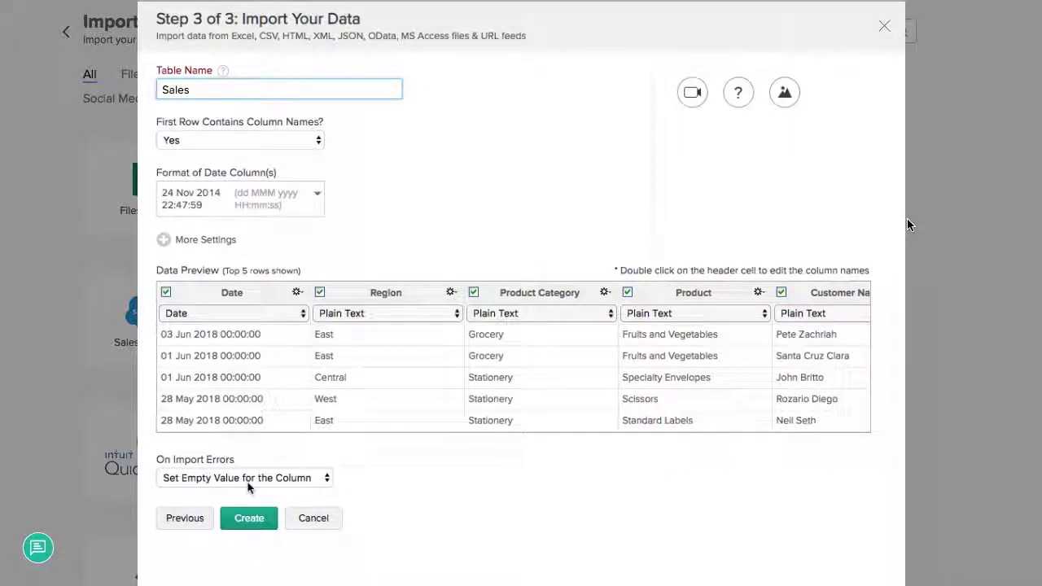
{"action": "left_click", "coordinate": [248, 518]}
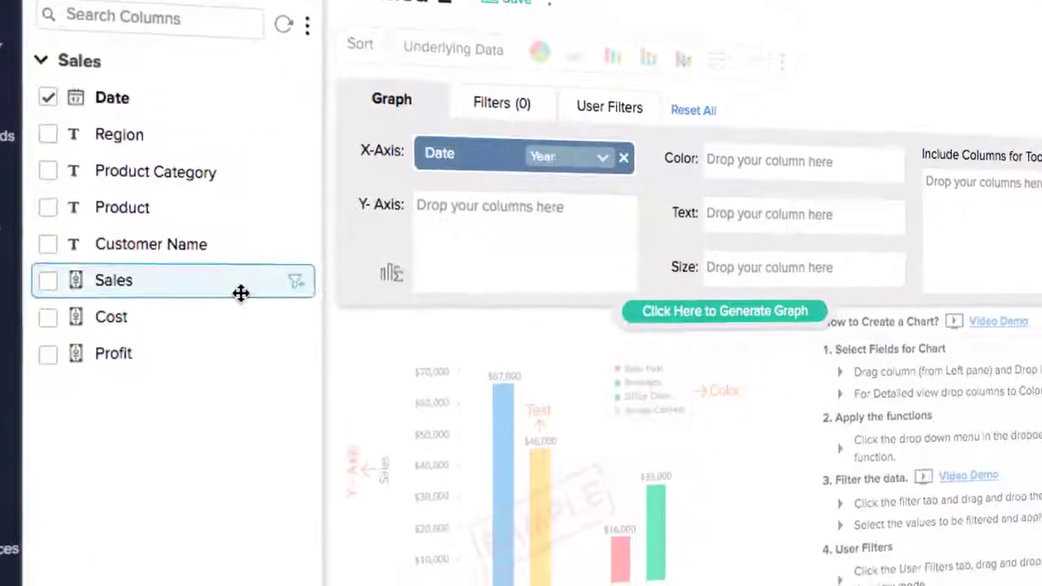
Put summed Sales on the chart's Y-axis against Date by year
{"action": "left_click_drag", "start_coordinate": [114, 280], "coordinate": [443, 173]}
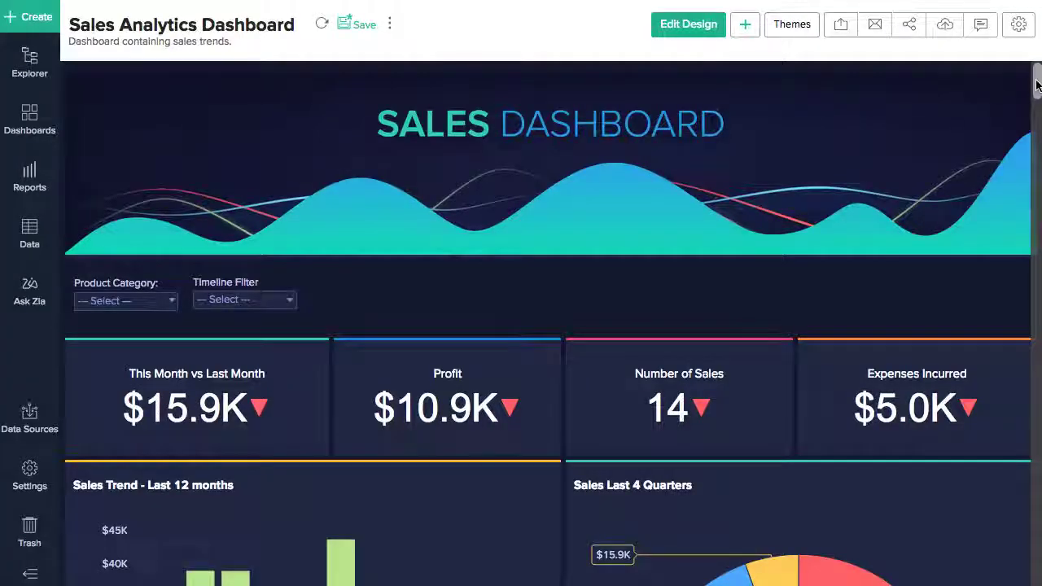
{"action": "scroll", "scroll_direction": "down", "scroll_amount": 3}
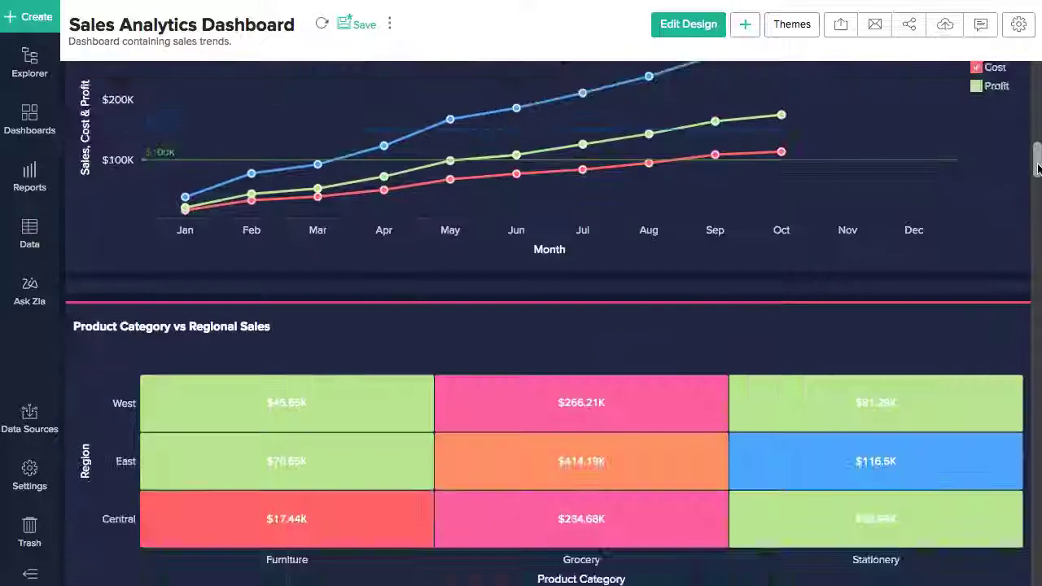
{"action": "scroll", "scroll_direction": "down", "scroll_amount": 3}
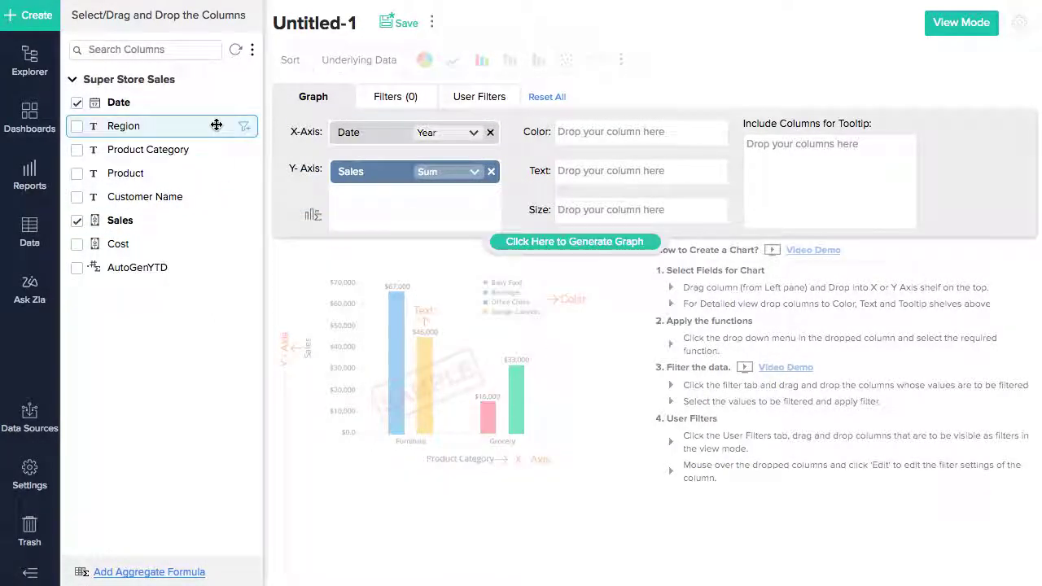
Colour bars by Region, generate the chart, include 2016 in the year filter and view the saved chart
{"action": "left_click_drag", "start_coordinate": [123, 125], "coordinate": [611, 130]}
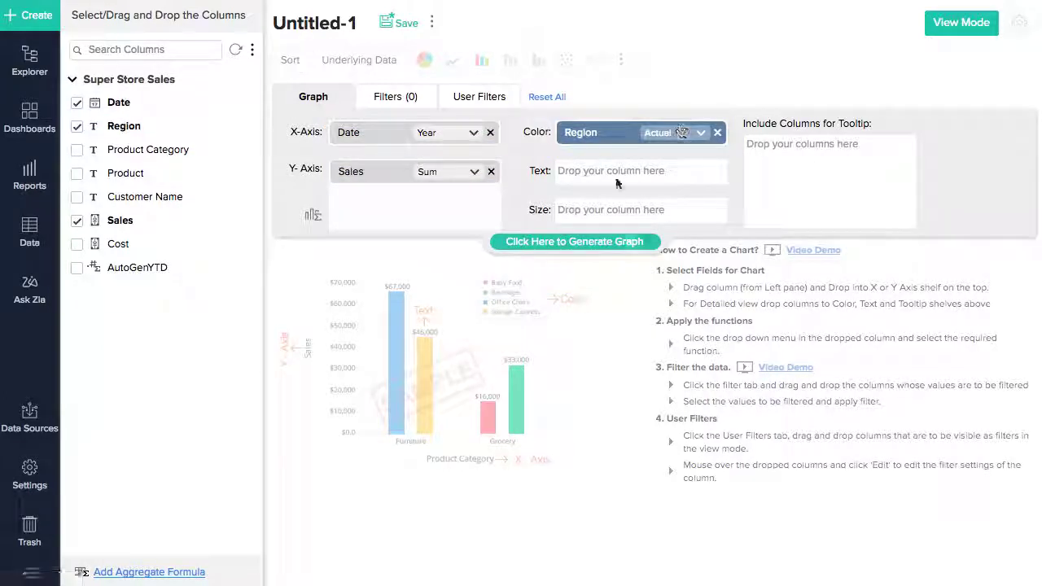
{"action": "left_click", "coordinate": [573, 241]}
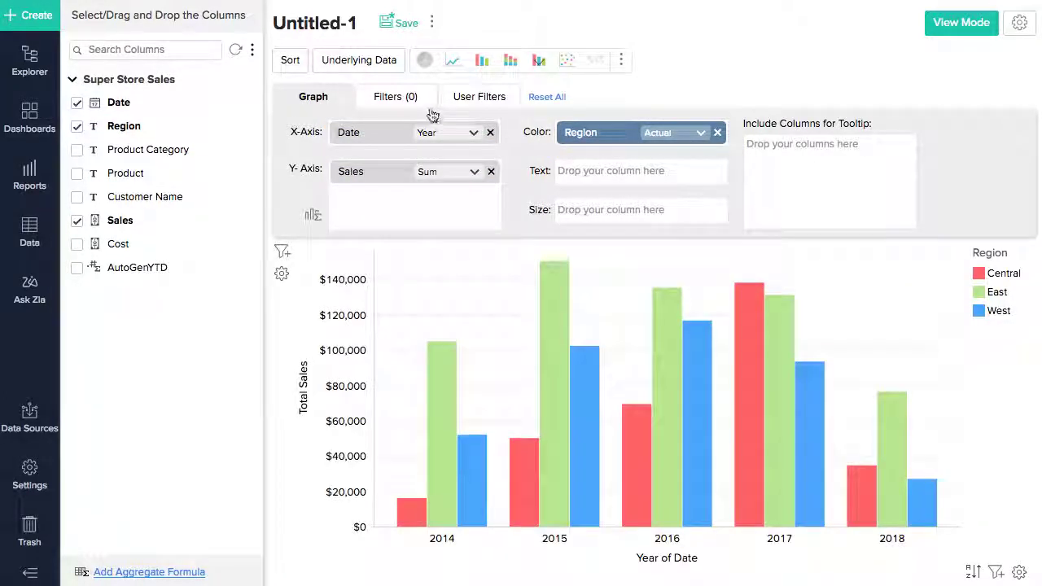
{"action": "left_click", "coordinate": [395, 96]}
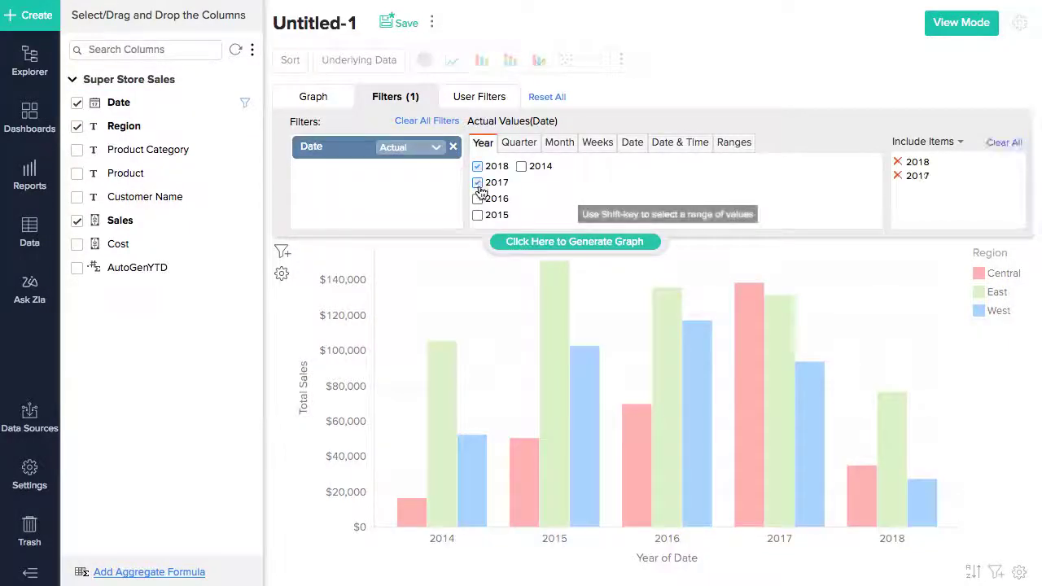
{"action": "left_click", "coordinate": [479, 198]}
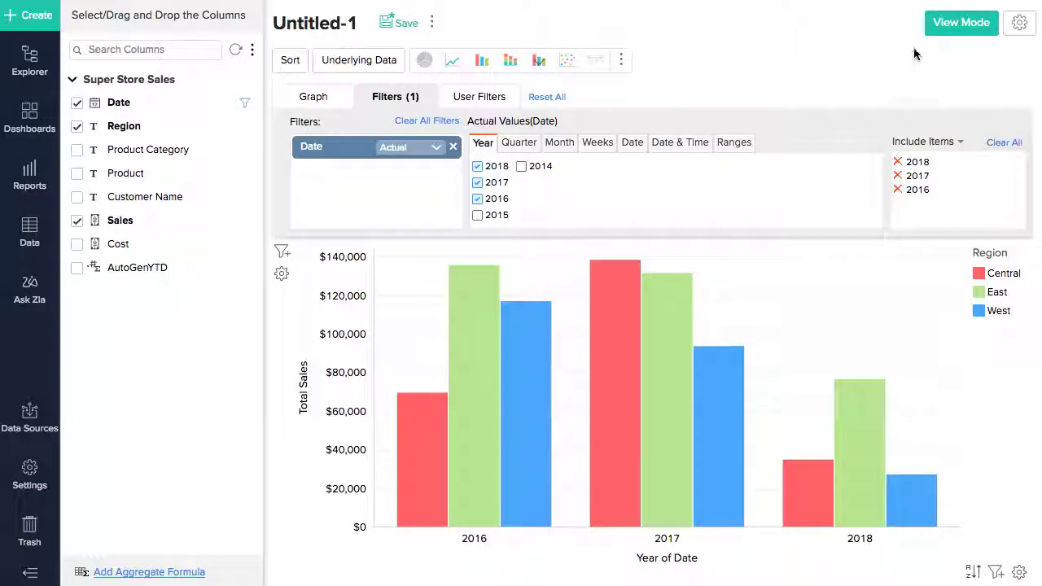
{"action": "left_click", "coordinate": [961, 22]}
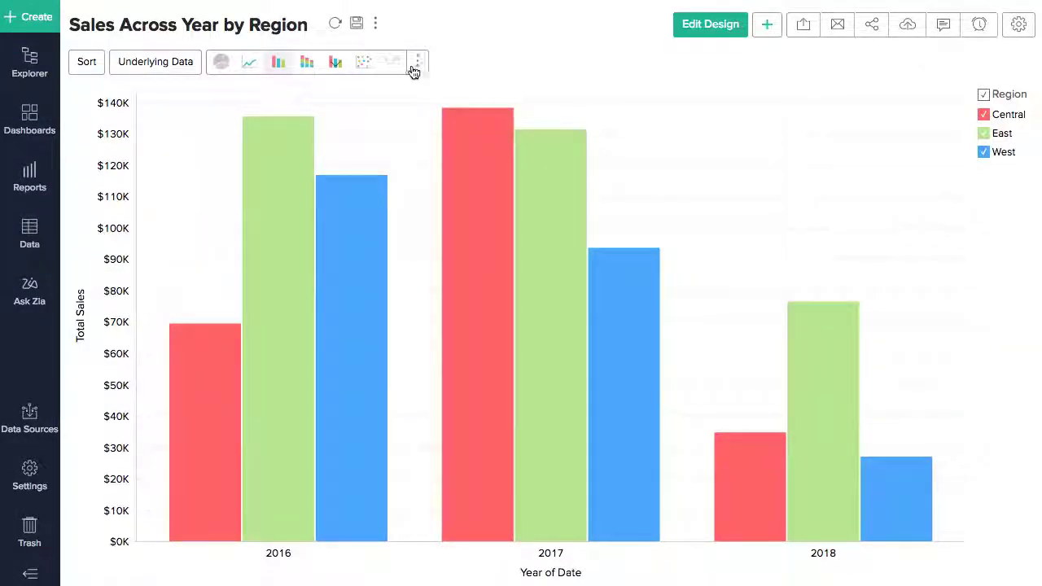
Browse chart types, drill into the East 2017 bar, then start a new Pivot View
{"action": "left_click", "coordinate": [417, 62]}
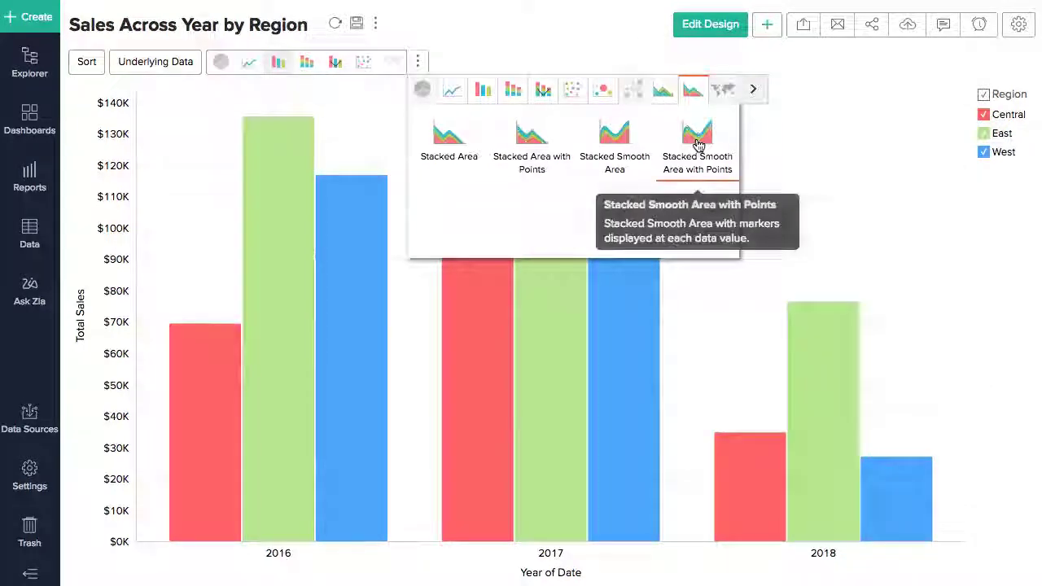
{"action": "left_click", "coordinate": [697, 138]}
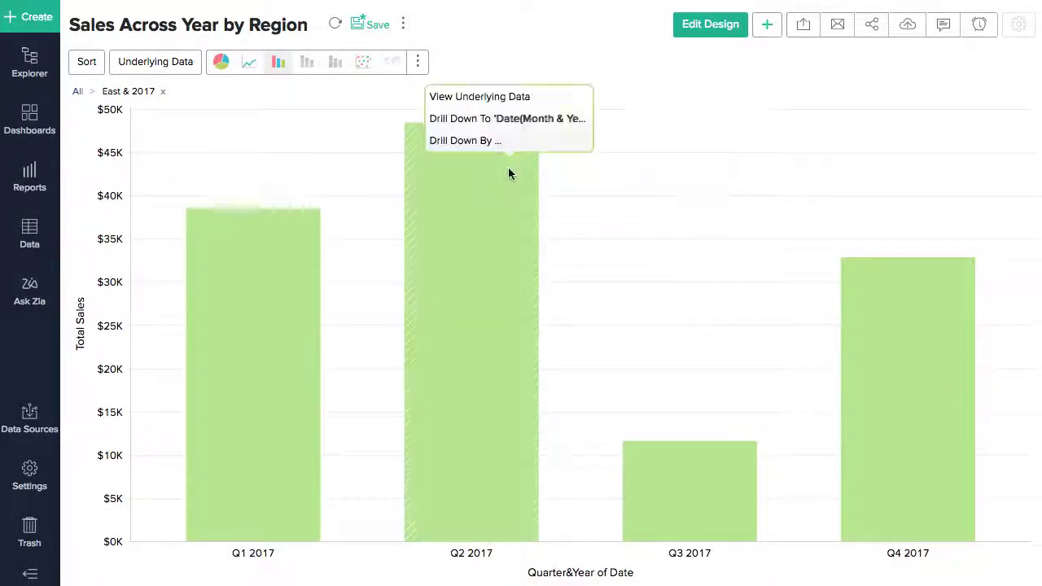
{"action": "left_click", "coordinate": [508, 117]}
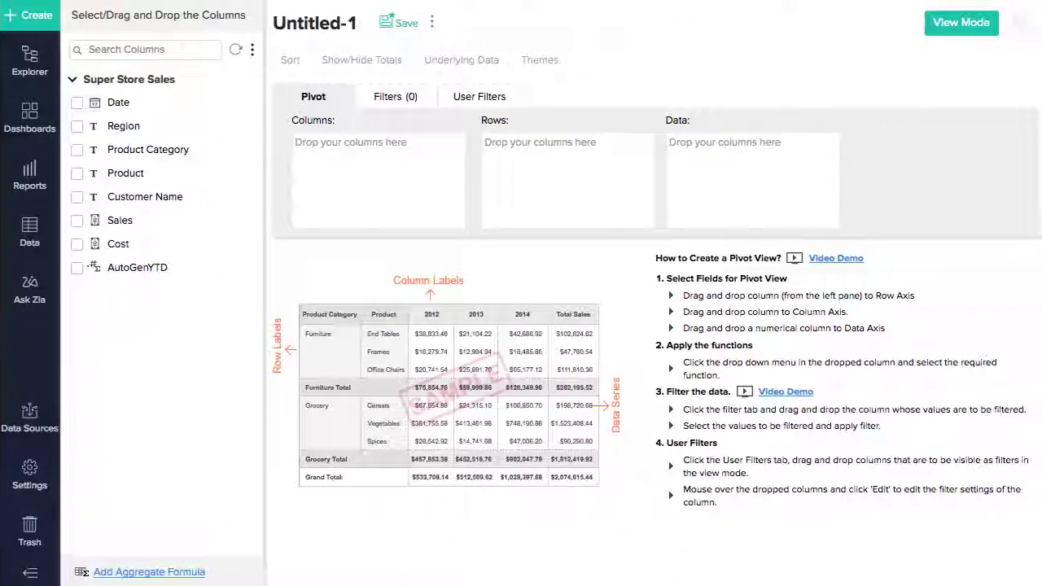
Generate a pivot with Date years as columns and inspect the Furniture records behind the totals
{"action": "left_click_drag", "start_coordinate": [117, 101], "coordinate": [378, 112]}
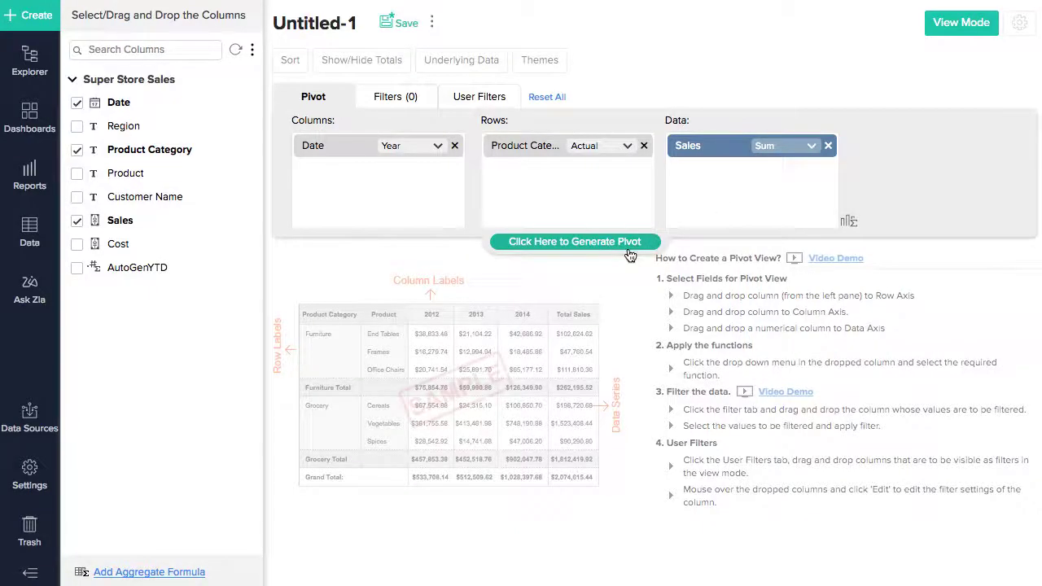
{"action": "left_click", "coordinate": [573, 241]}
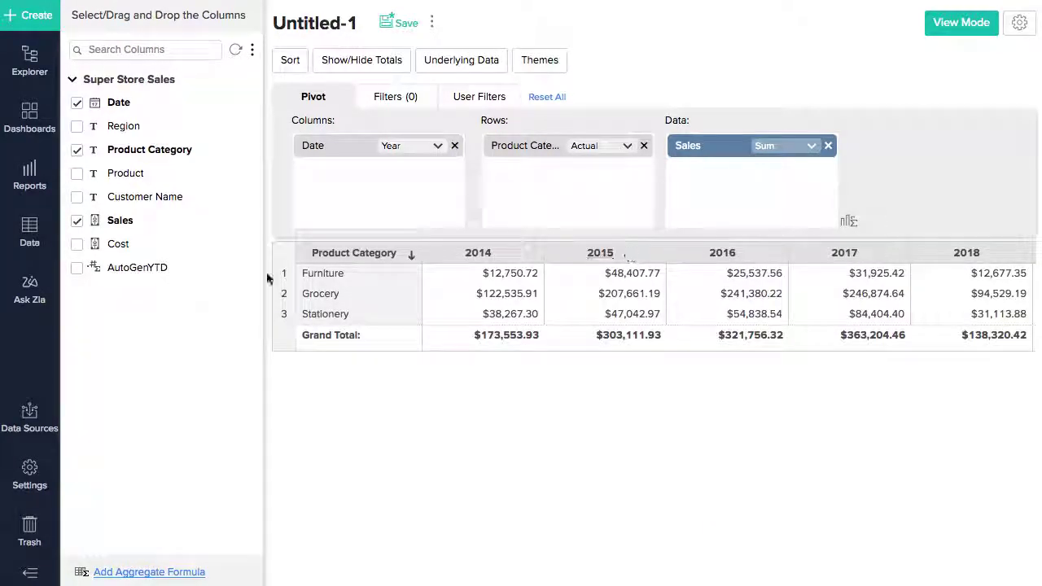
{"action": "double_click", "coordinate": [323, 273]}
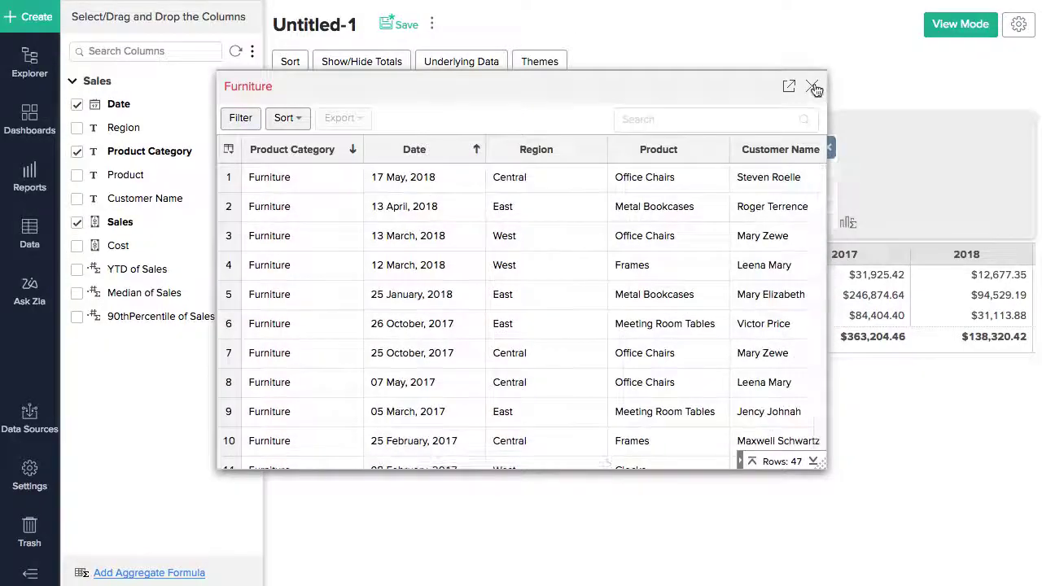
{"action": "left_click", "coordinate": [814, 88]}
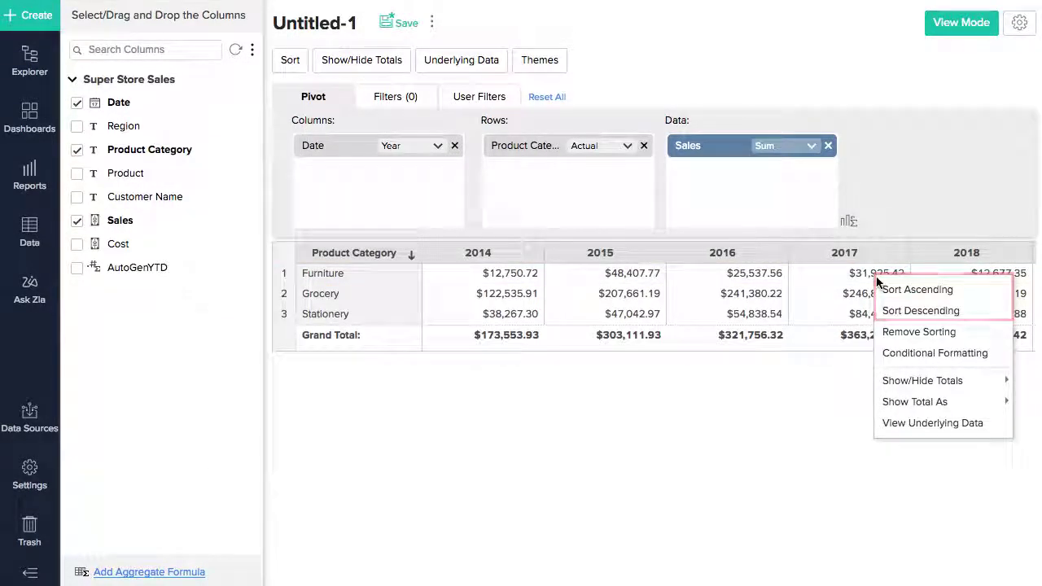
{"action": "mouse_move", "coordinate": [922, 381]}
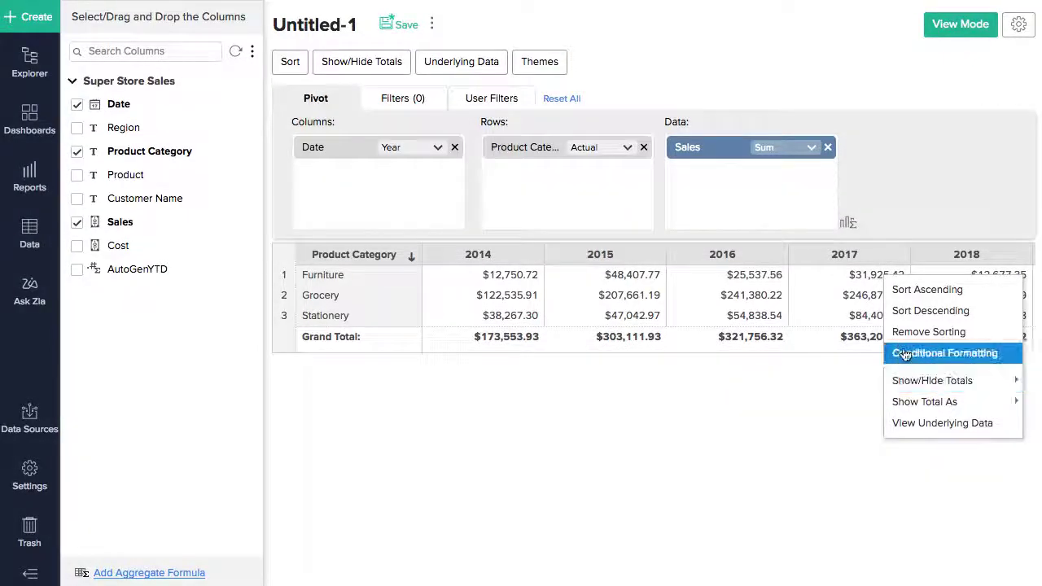
Highlight pivot sales below 15000 in red, apply a colour theme and switch to View Mode
{"action": "left_click", "coordinate": [944, 352]}
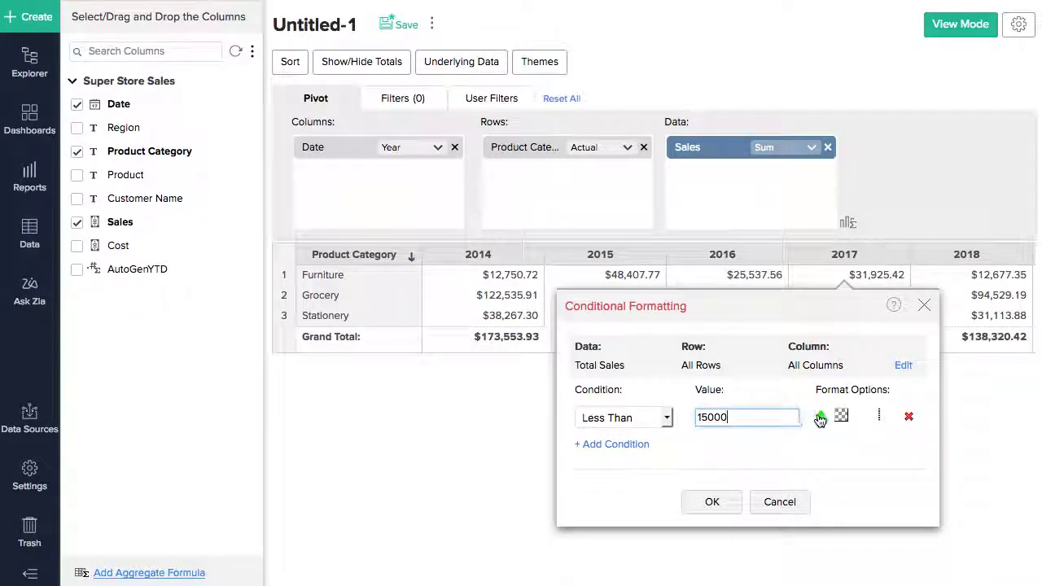
{"action": "left_click", "coordinate": [712, 502]}
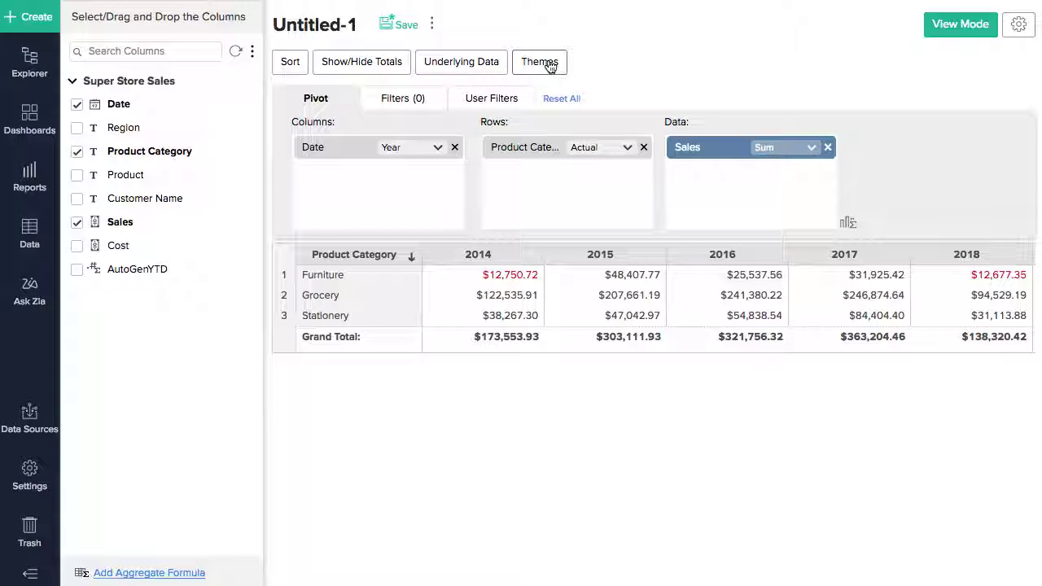
{"action": "left_click", "coordinate": [539, 62]}
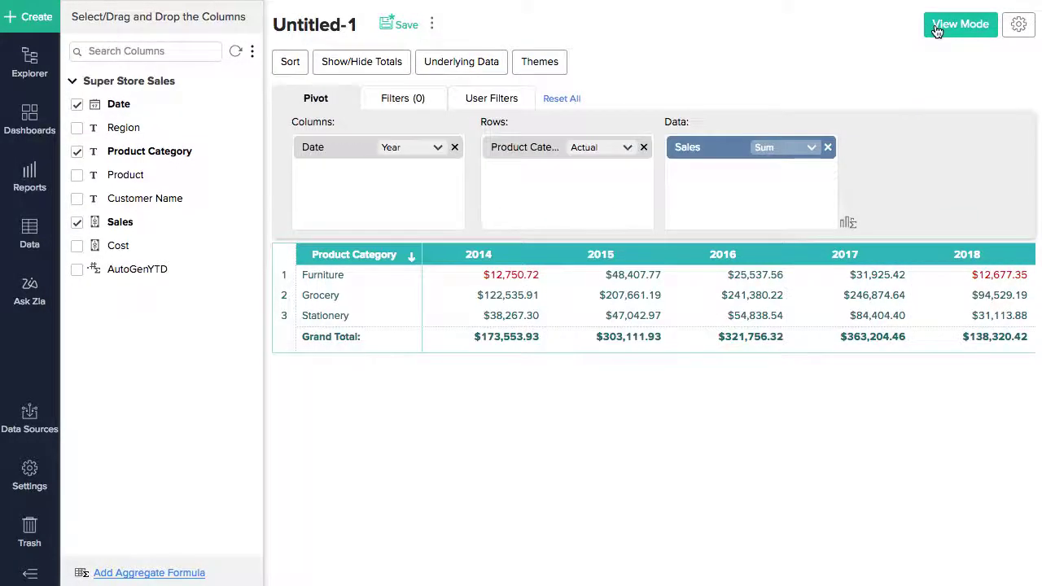
{"action": "left_click", "coordinate": [961, 24]}
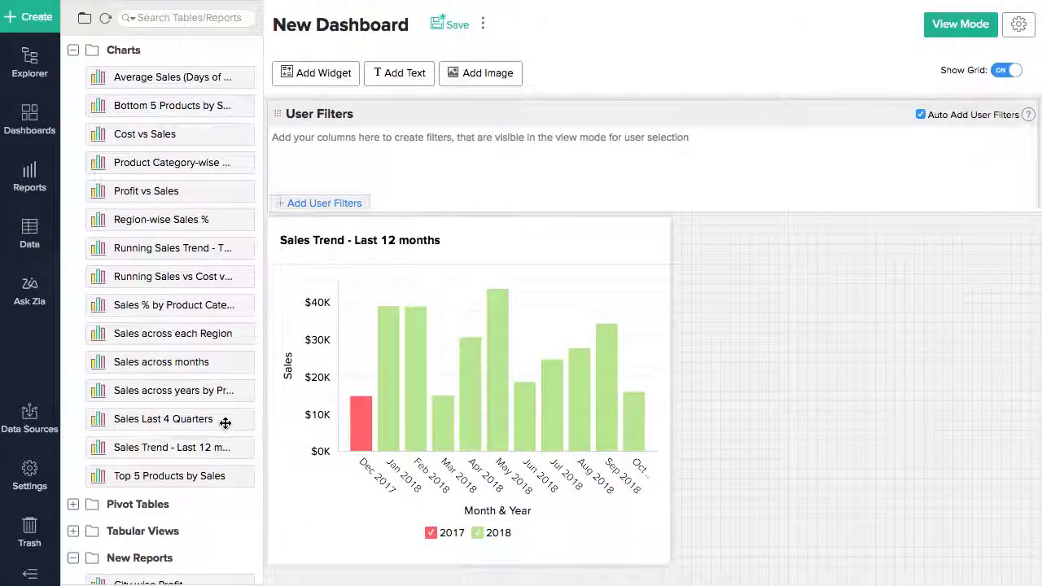
Add the Sales Last 4 Quarters chart, the banner image and a Product Category user filter, then view the dashboard
{"action": "left_click_drag", "start_coordinate": [163, 419], "coordinate": [855, 326]}
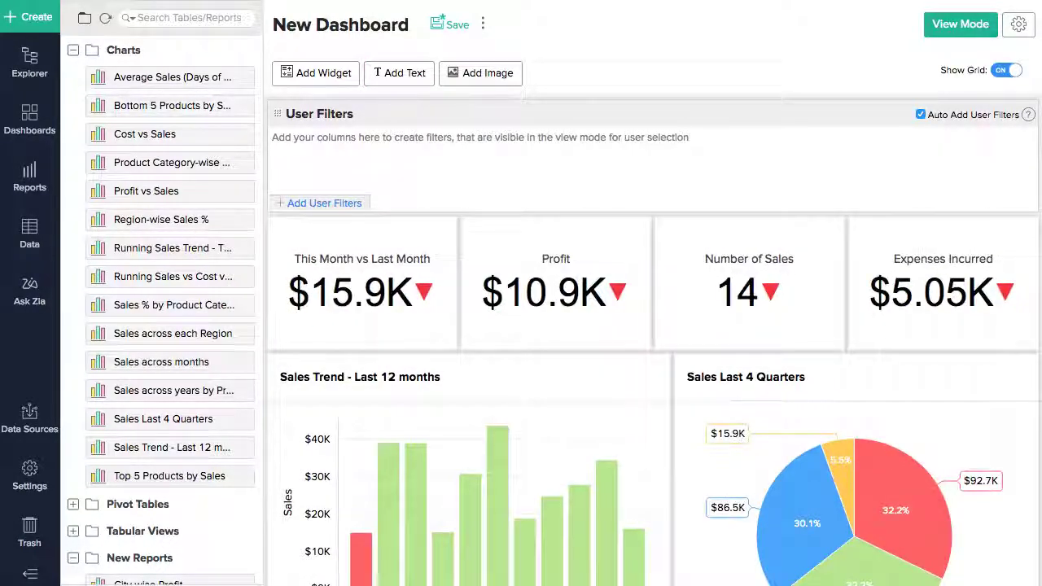
{"action": "left_click", "coordinate": [487, 72]}
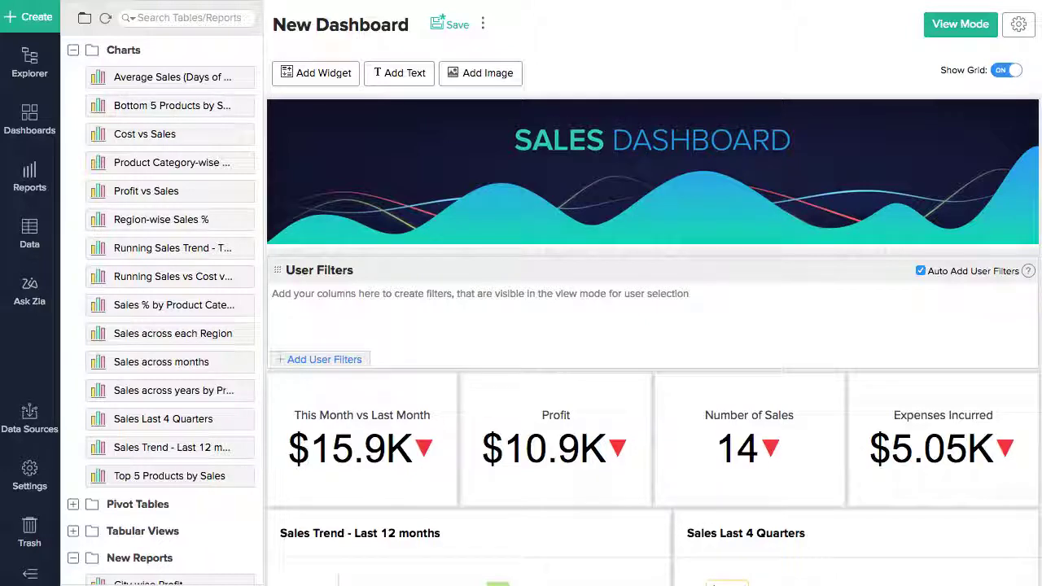
{"action": "left_click", "coordinate": [324, 360]}
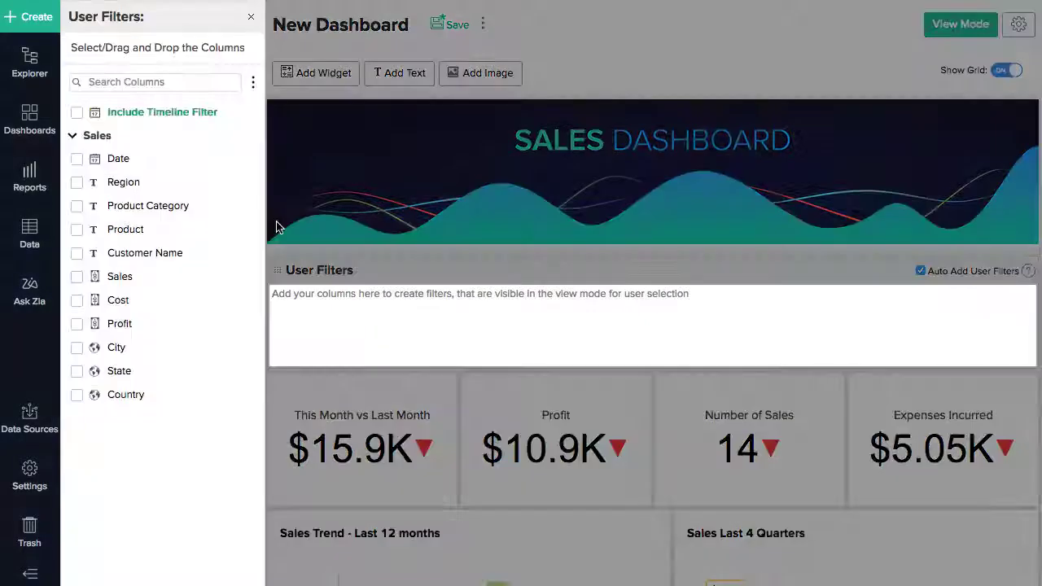
{"action": "left_click", "coordinate": [77, 206]}
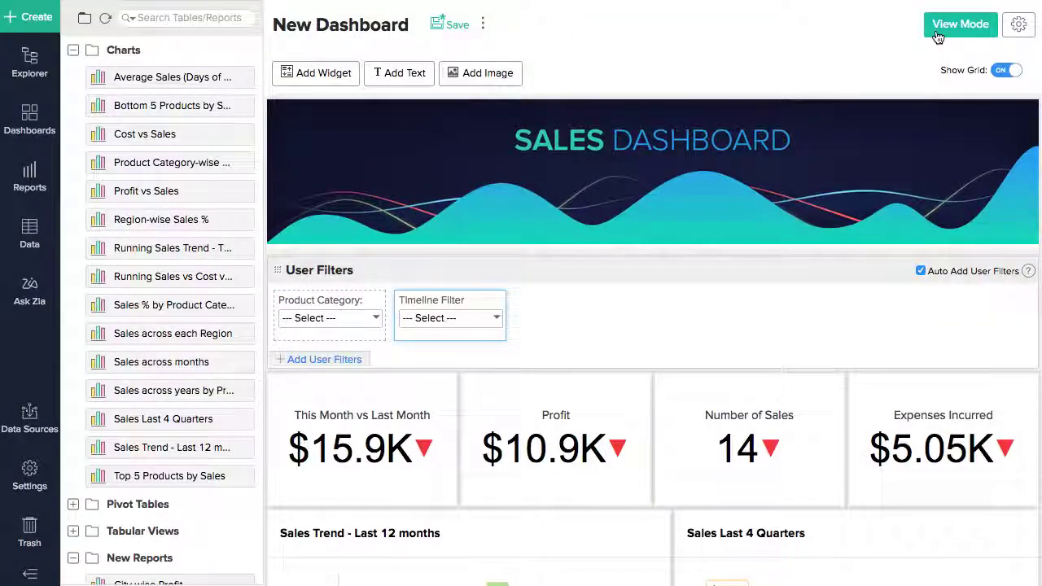
{"action": "left_click", "coordinate": [961, 25]}
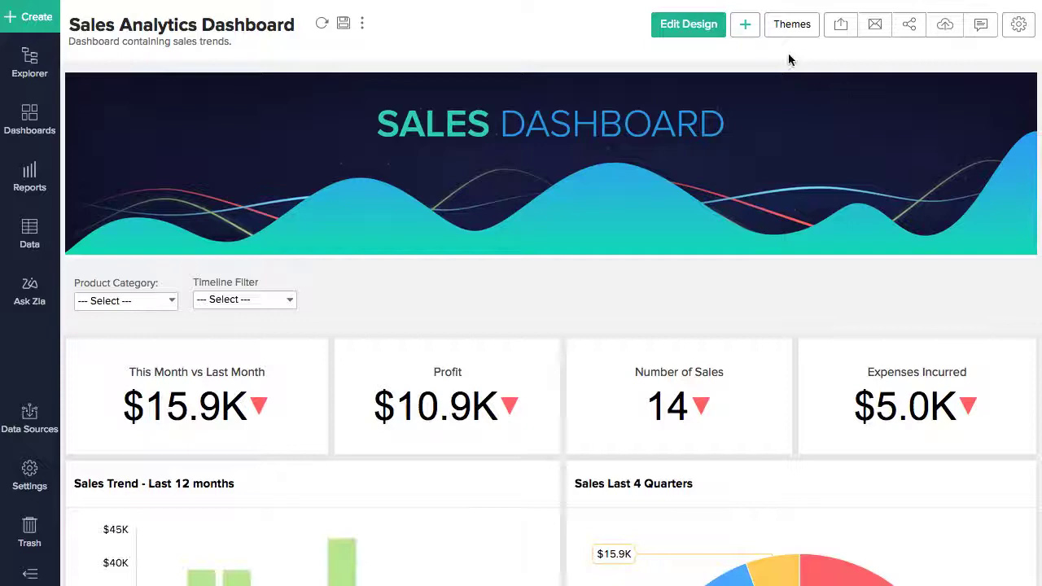
Give the dashboard a dark theme and scroll through it
{"action": "left_click", "coordinate": [791, 25]}
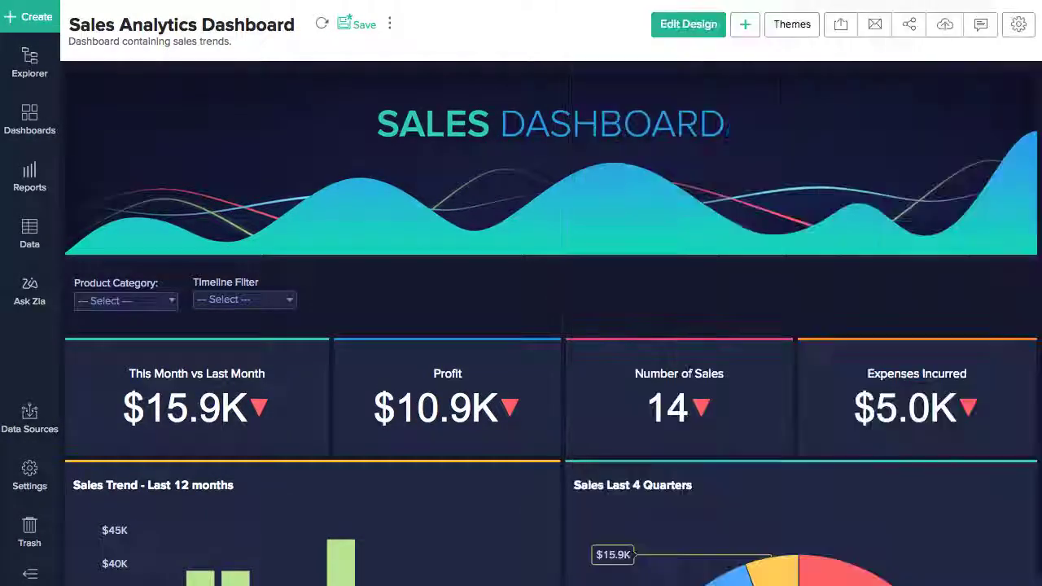
{"action": "scroll", "scroll_direction": "down", "scroll_amount": 3}
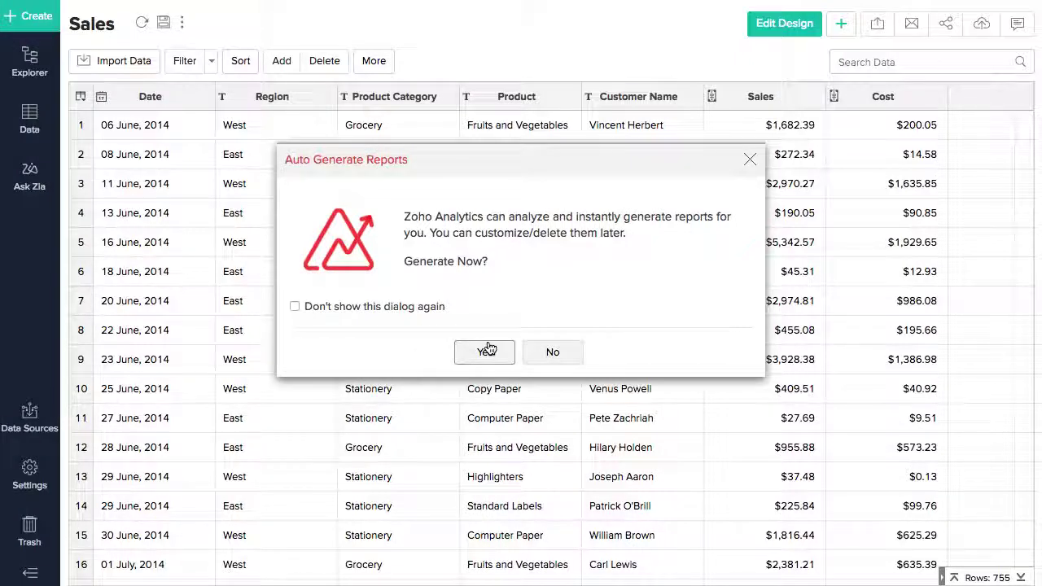
Accept auto-generating reports from Sales data and scroll the Cost Analysis Dashboard
{"action": "left_click", "coordinate": [486, 352]}
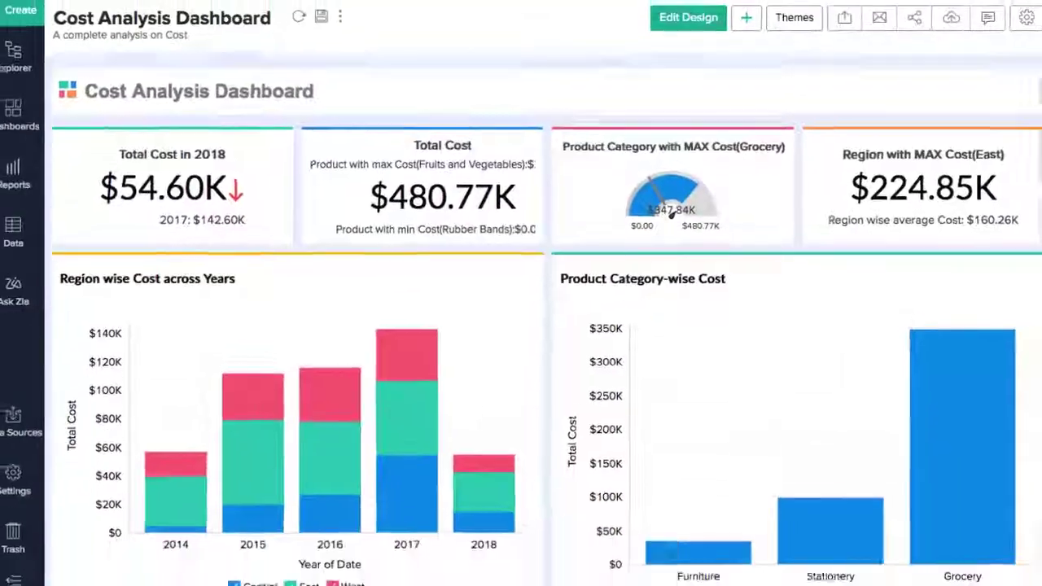
{"action": "scroll", "scroll_direction": "down", "scroll_amount": 3}
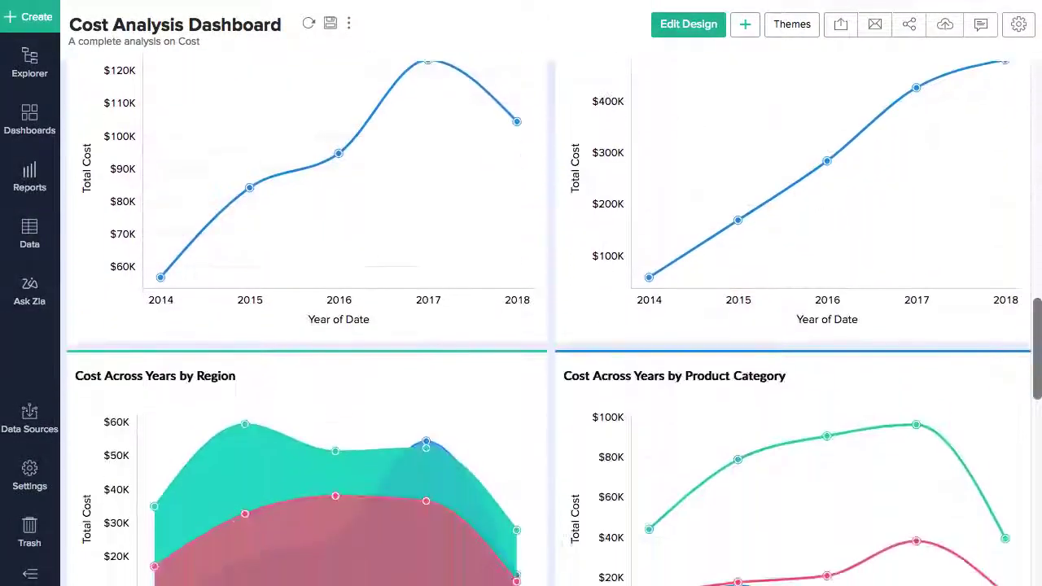
{"action": "scroll", "scroll_direction": "down", "scroll_amount": 3}
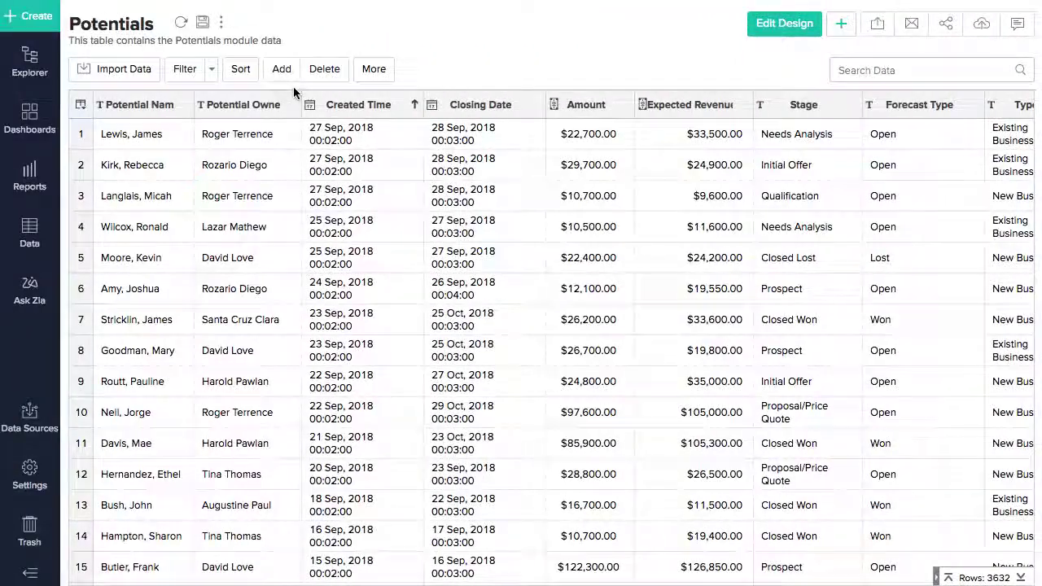
Add a 'No of days to close' formula column as Datediff("Closing Date","Created Time") on Potentials
{"action": "left_click", "coordinate": [280, 68]}
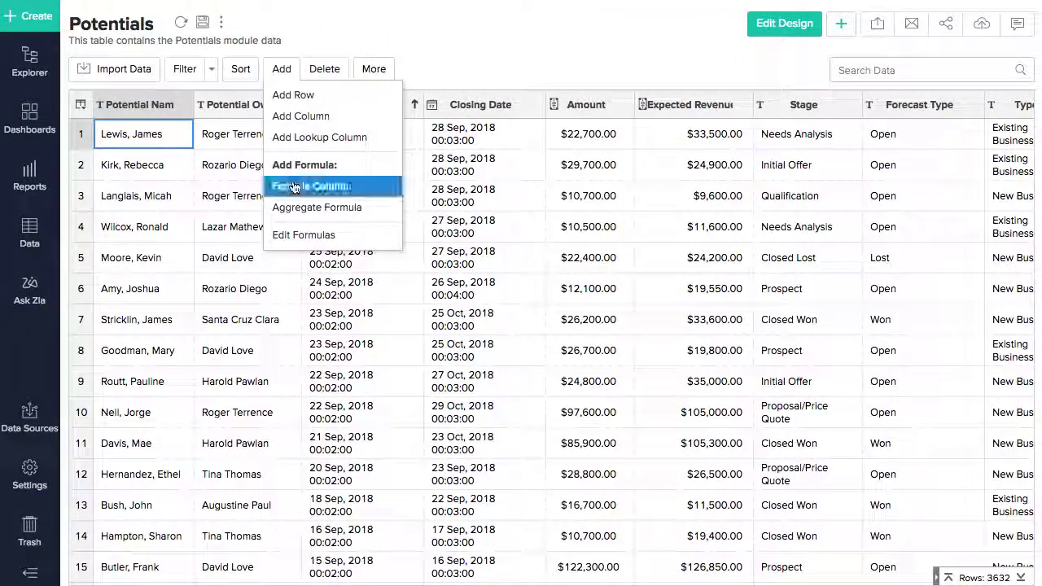
{"action": "left_click", "coordinate": [311, 185]}
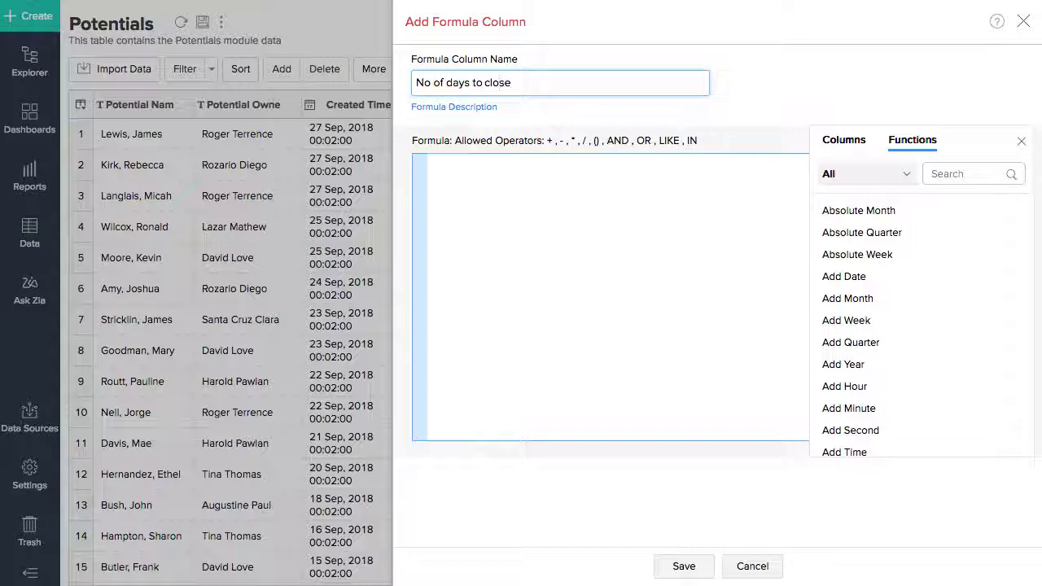
{"action": "type", "text": "Datediff(\"Closing Date\", \"Created Time"}
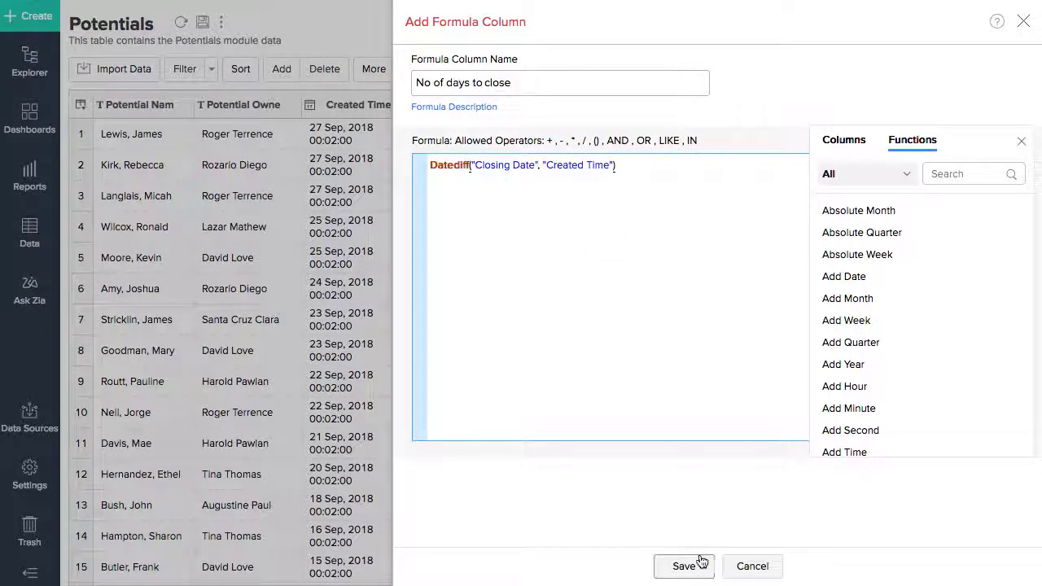
{"action": "left_click", "coordinate": [684, 566]}
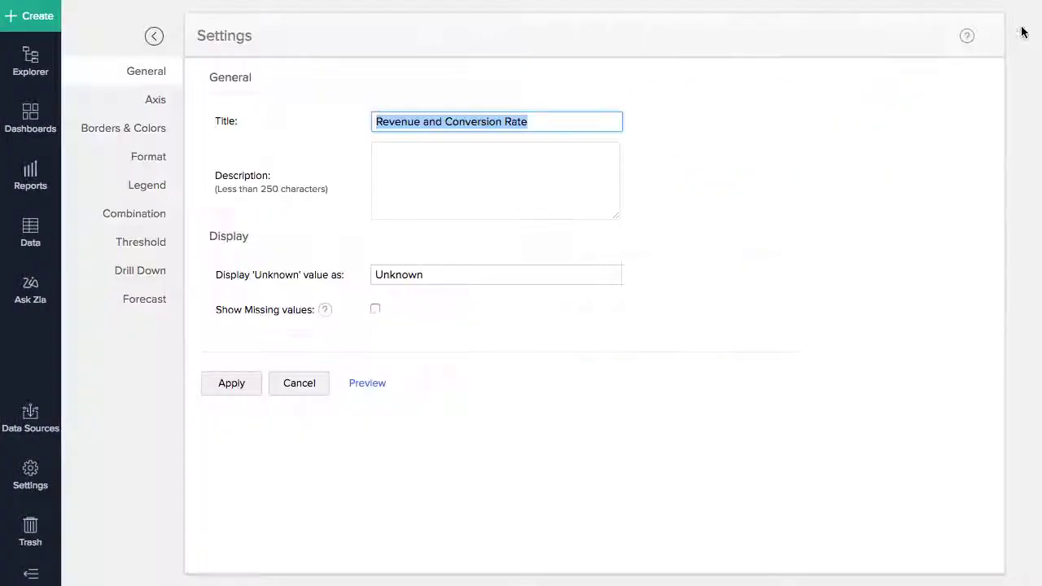
Add a six-month forecast on Amount so grey bars extend through February 2019
{"action": "left_click", "coordinate": [143, 299]}
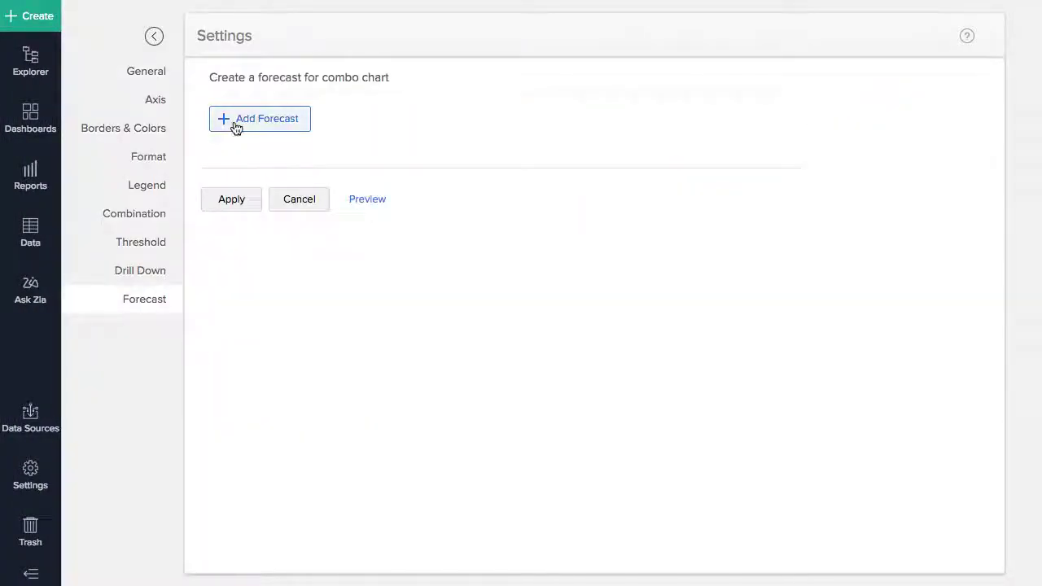
{"action": "left_click", "coordinate": [259, 117]}
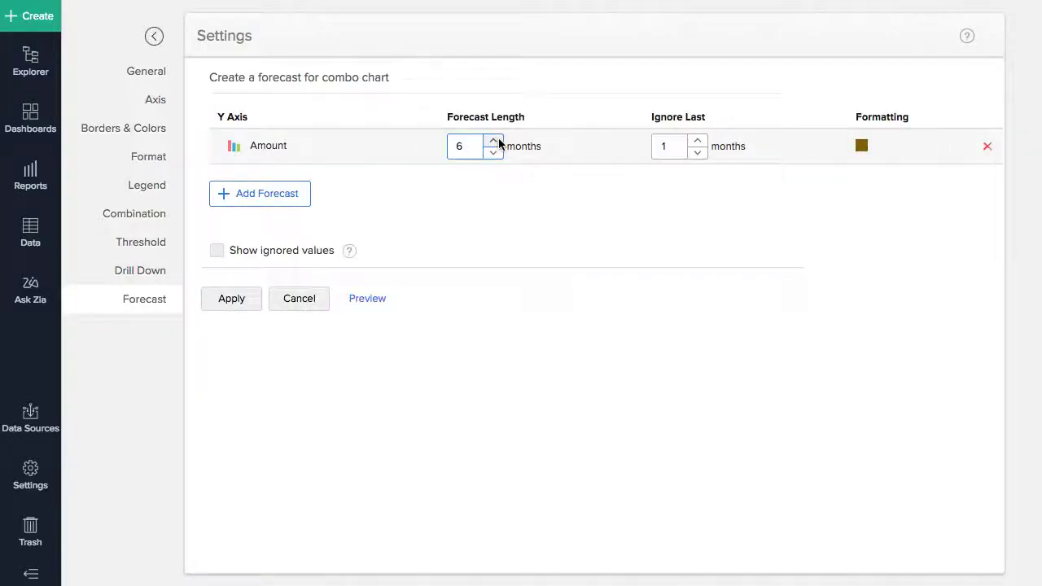
{"action": "left_click", "coordinate": [862, 146]}
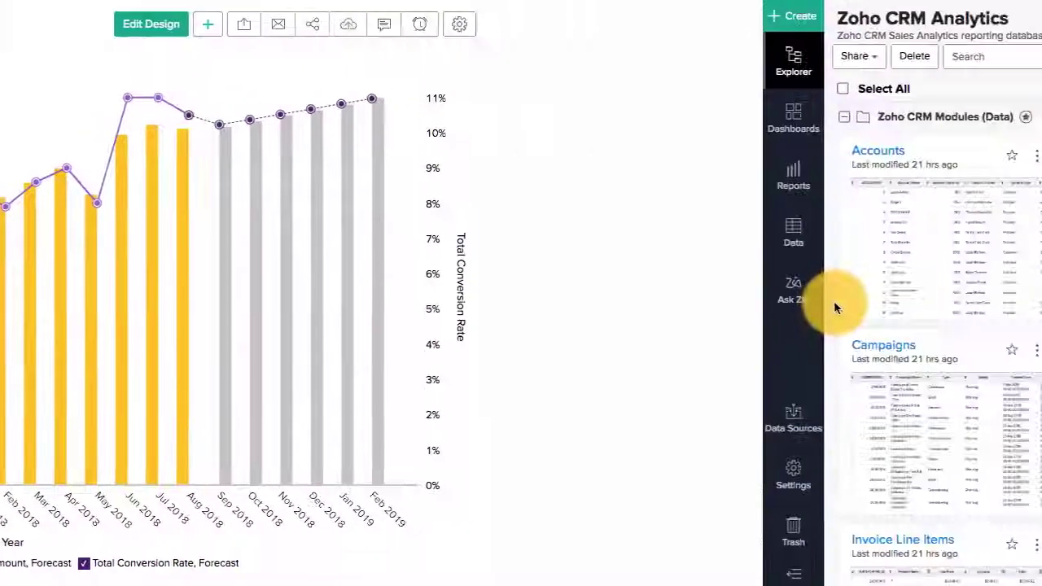
Ask Zia 'show me the number of leads...' in plain words
{"action": "left_click", "coordinate": [793, 290]}
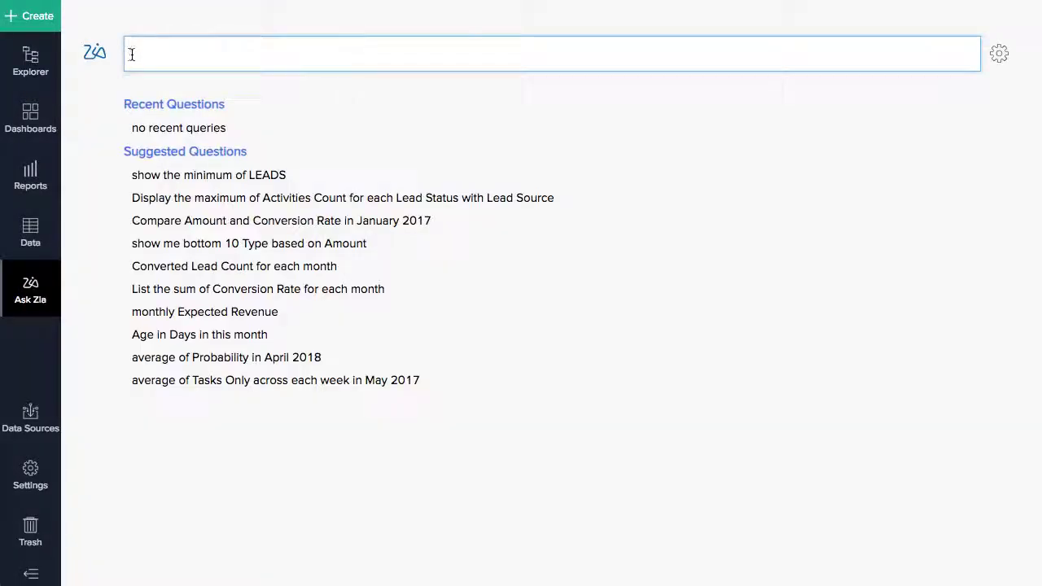
{"action": "type", "text": "show me the number of leads o"}
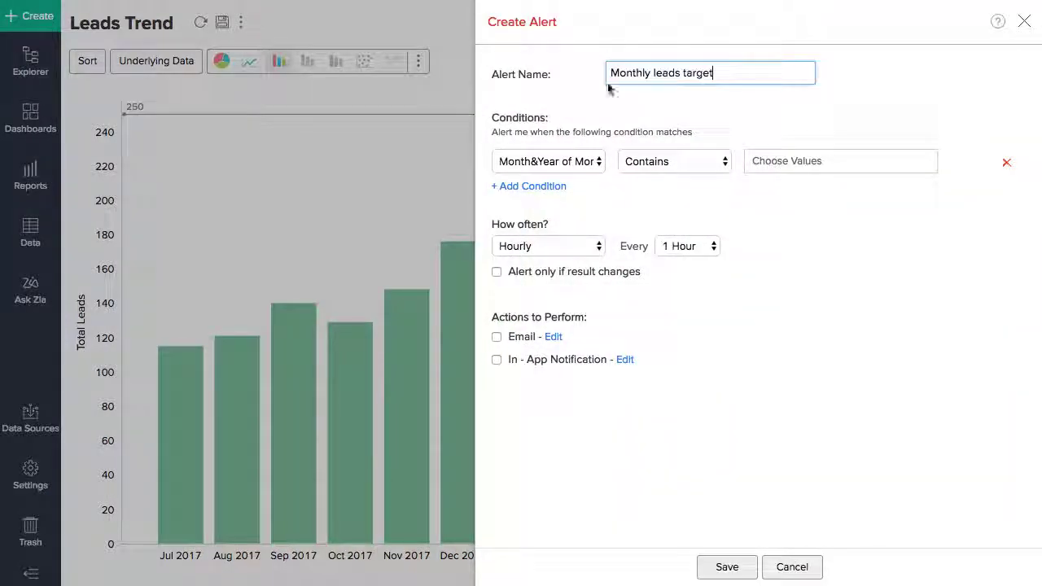
Set the alert threshold to 250 leads, triggering on change with email notification
{"action": "type", "text": "250"}
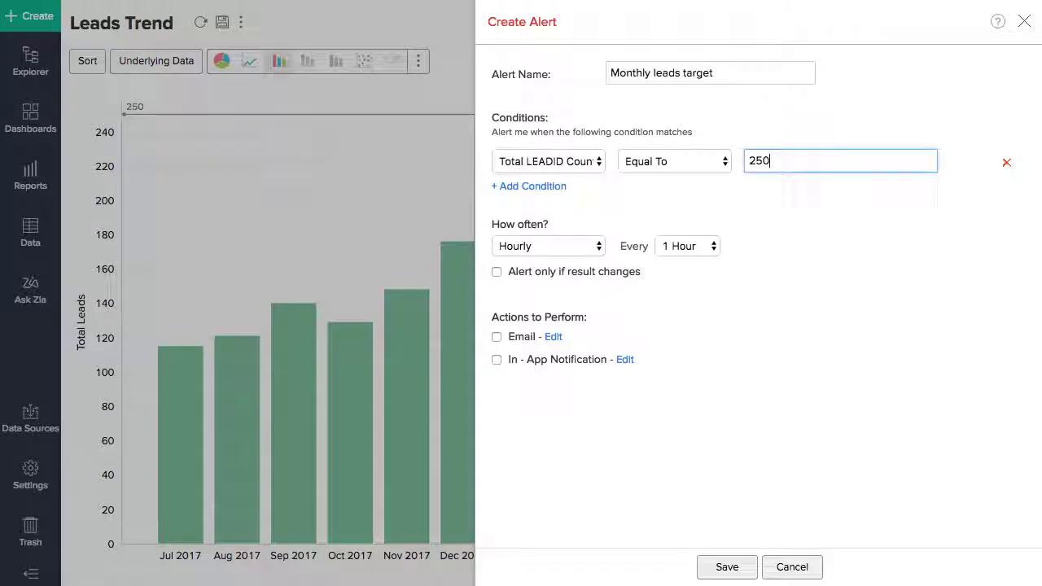
{"action": "left_click", "coordinate": [496, 271]}
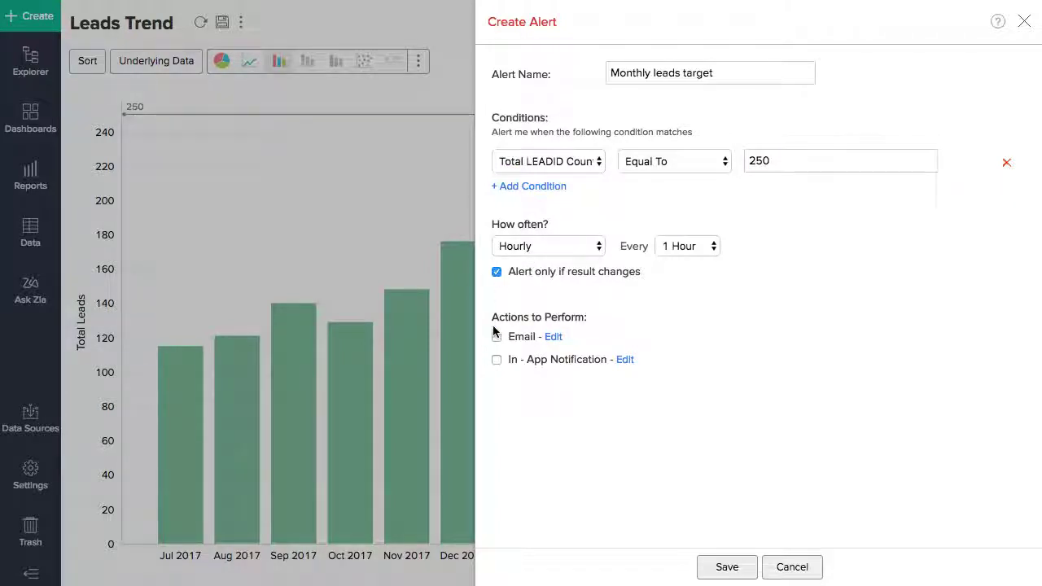
{"action": "left_click", "coordinate": [496, 335]}
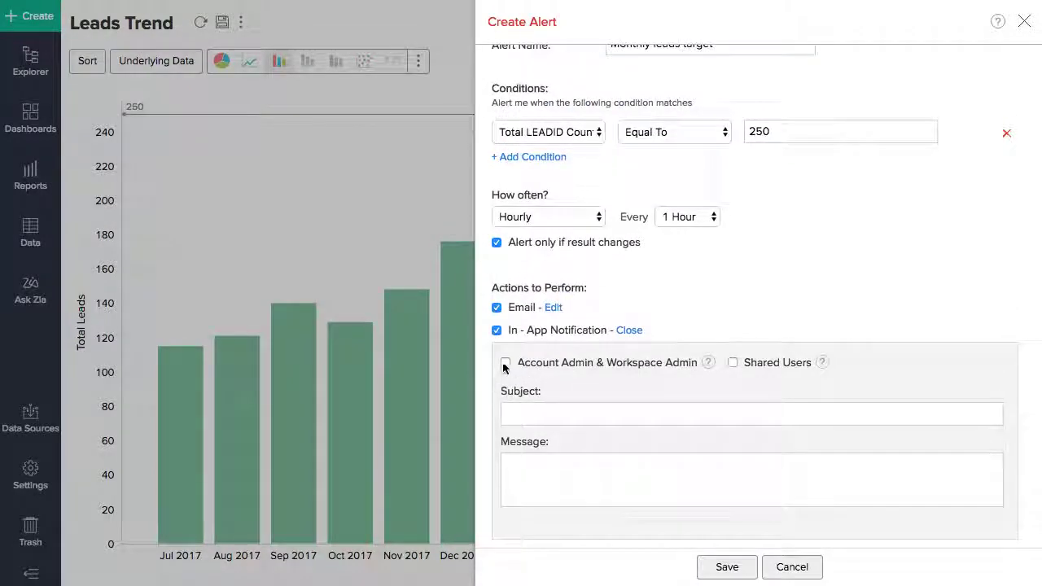
Save the alert with subject 'Monthly leads target reached' and the monthly-target message
{"action": "type", "text": "Monthly leads target reached"}
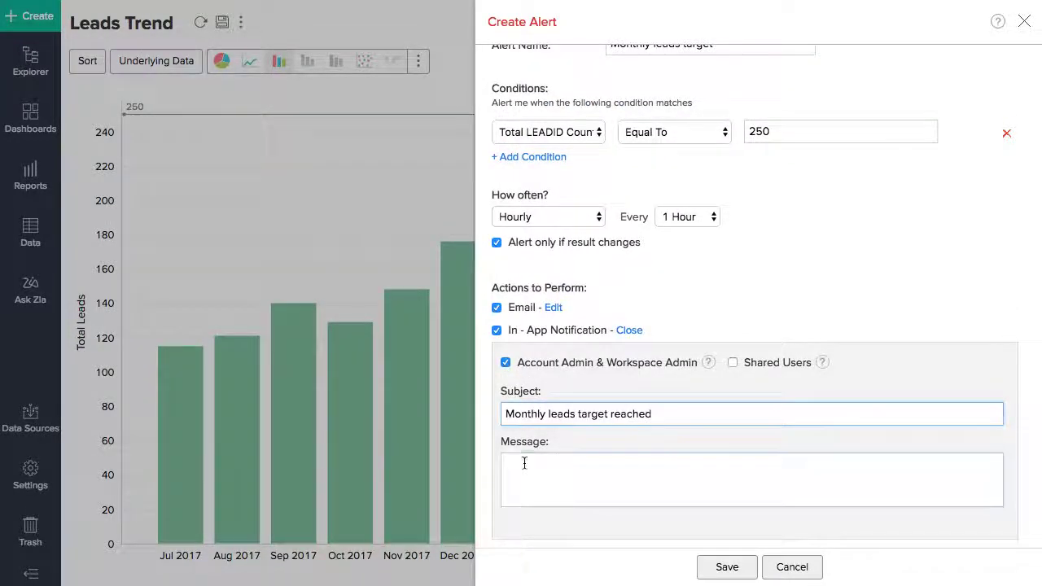
{"action": "type", "text": "We've reached our monthly leads target for this month"}
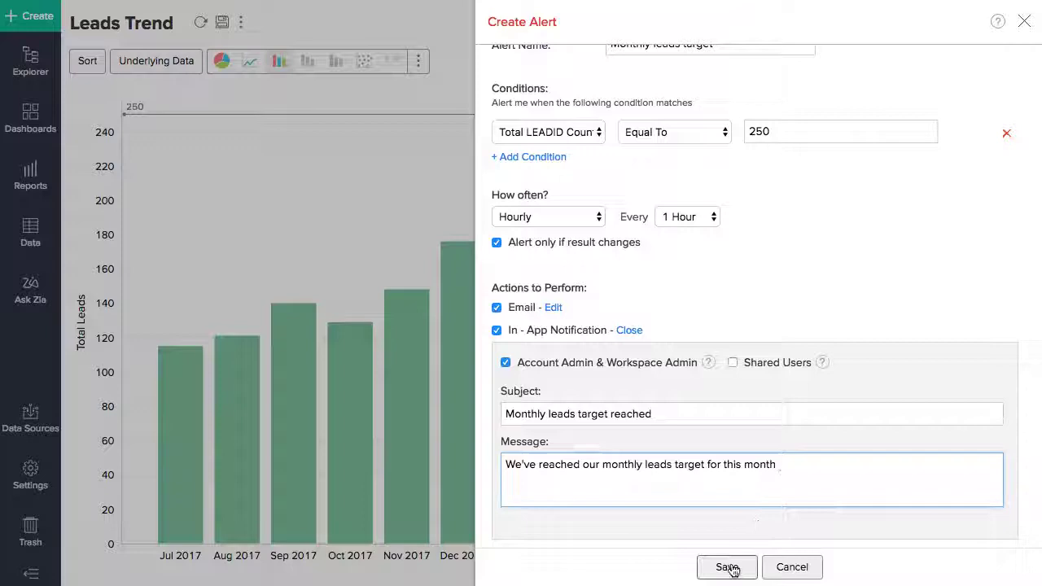
{"action": "left_click", "coordinate": [727, 566]}
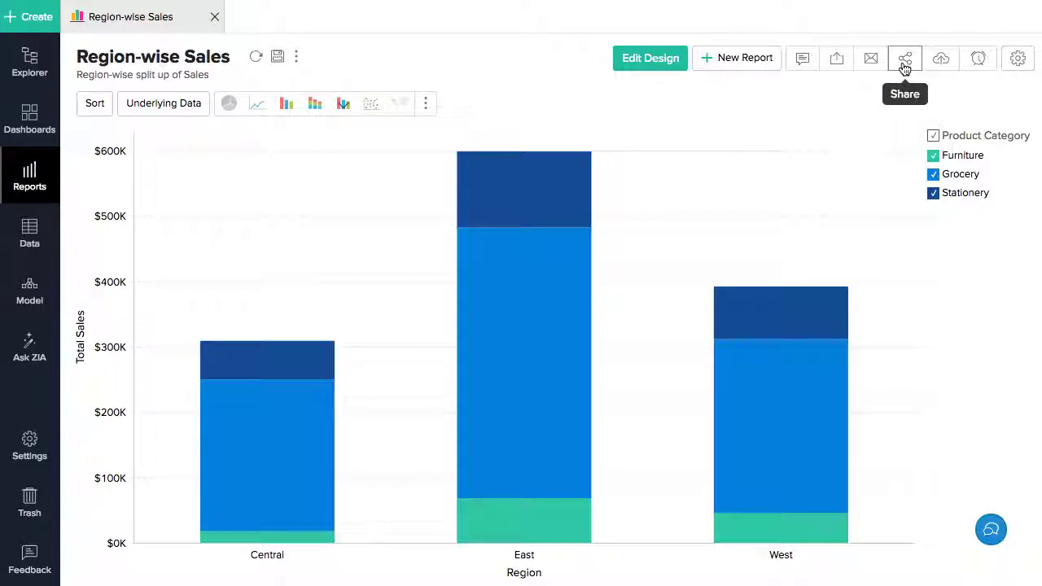
{"action": "left_click", "coordinate": [905, 58]}
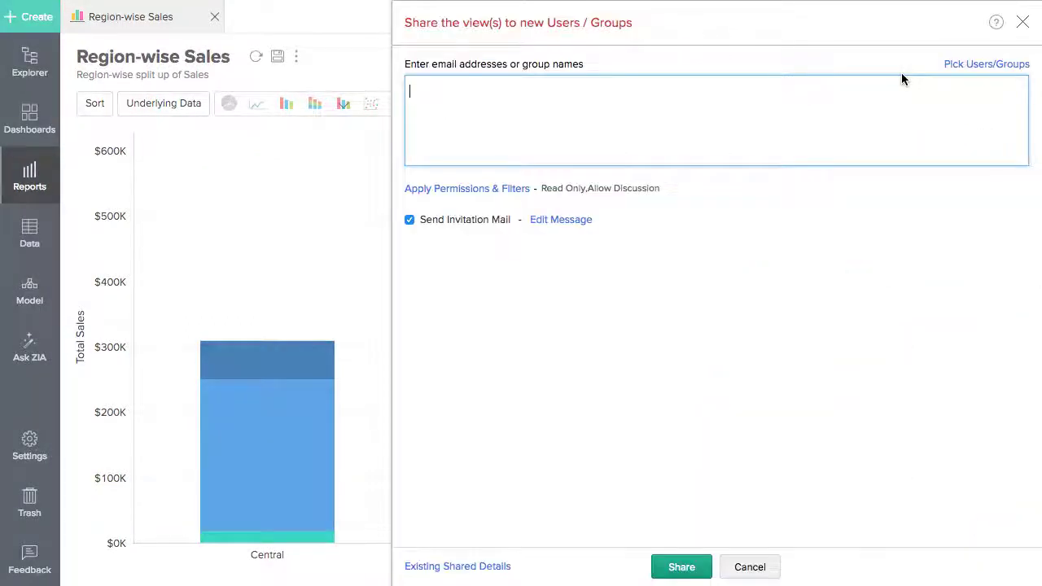
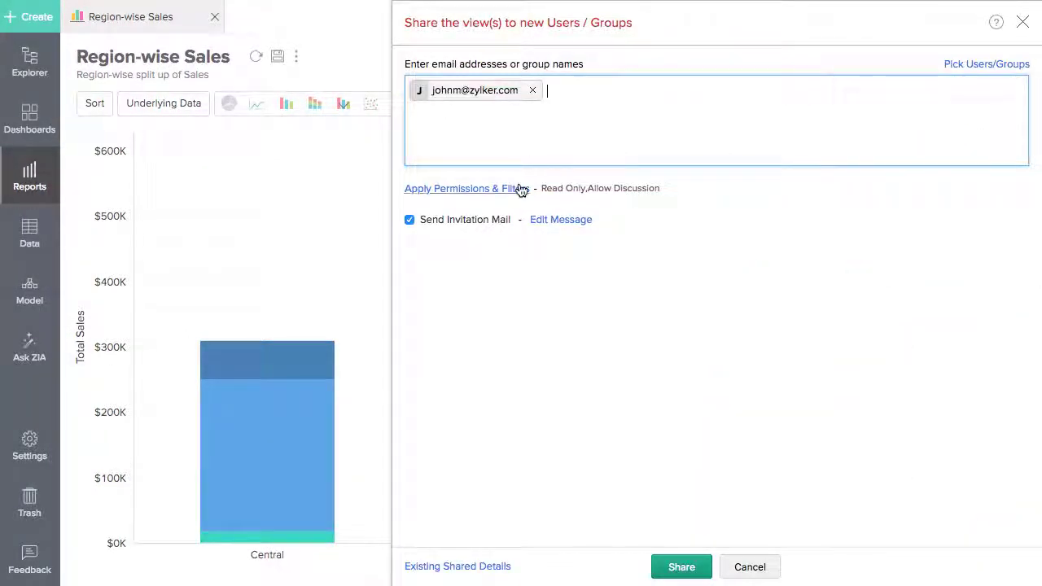
{"action": "left_click", "coordinate": [463, 189]}
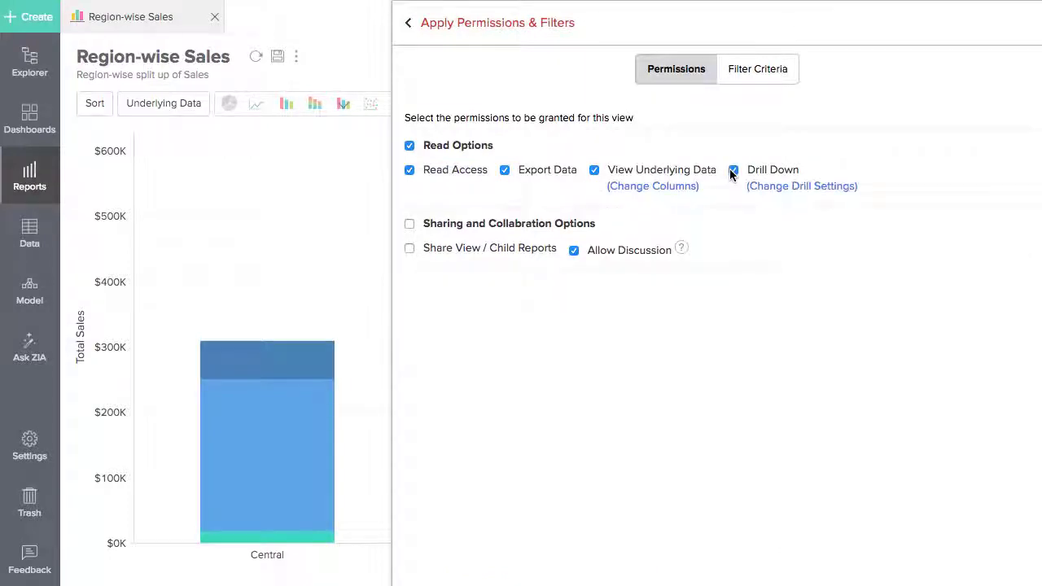
{"action": "left_click", "coordinate": [756, 68]}
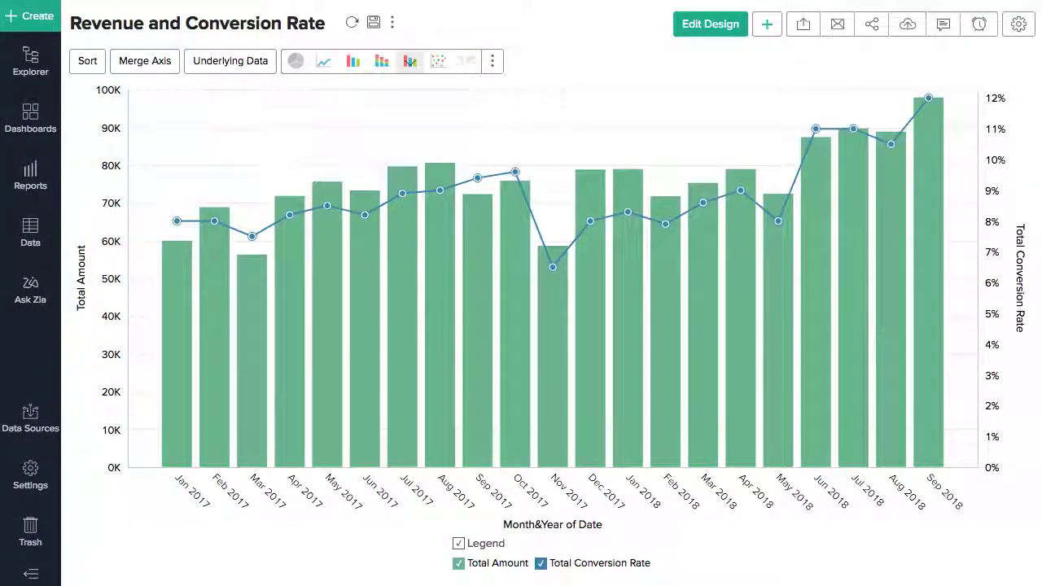
{"action": "mouse_move", "coordinate": [943, 24]}
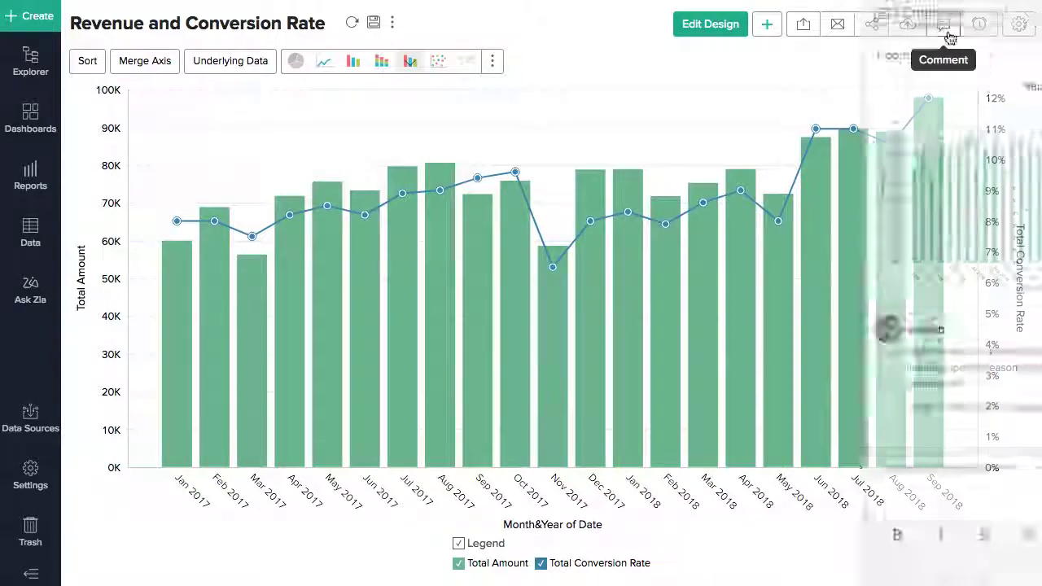
Post a reply about the free onboarding assistance program in the report's comment thread
{"action": "left_click", "coordinate": [945, 24]}
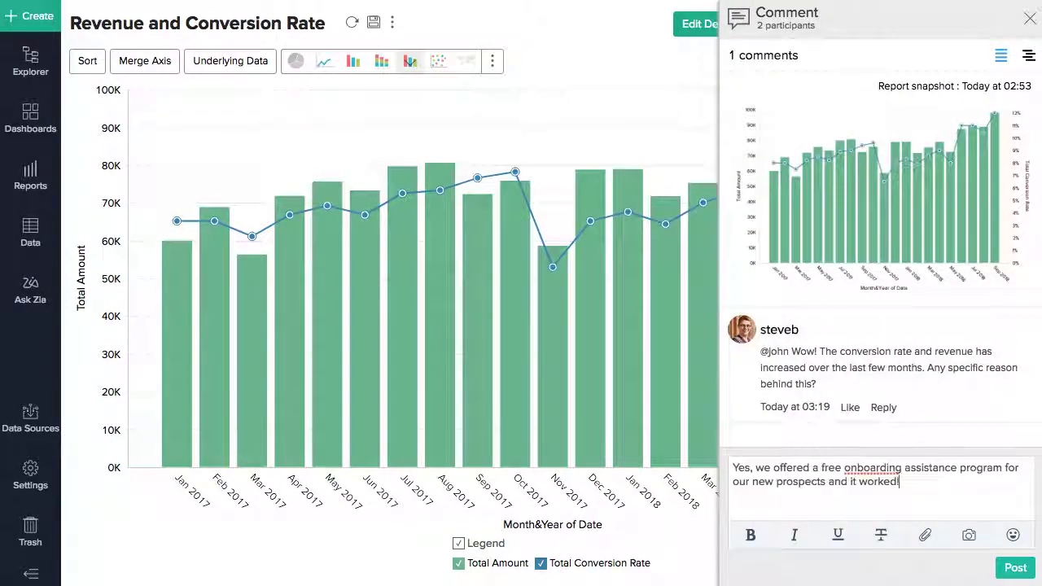
{"action": "left_click", "coordinate": [1016, 567]}
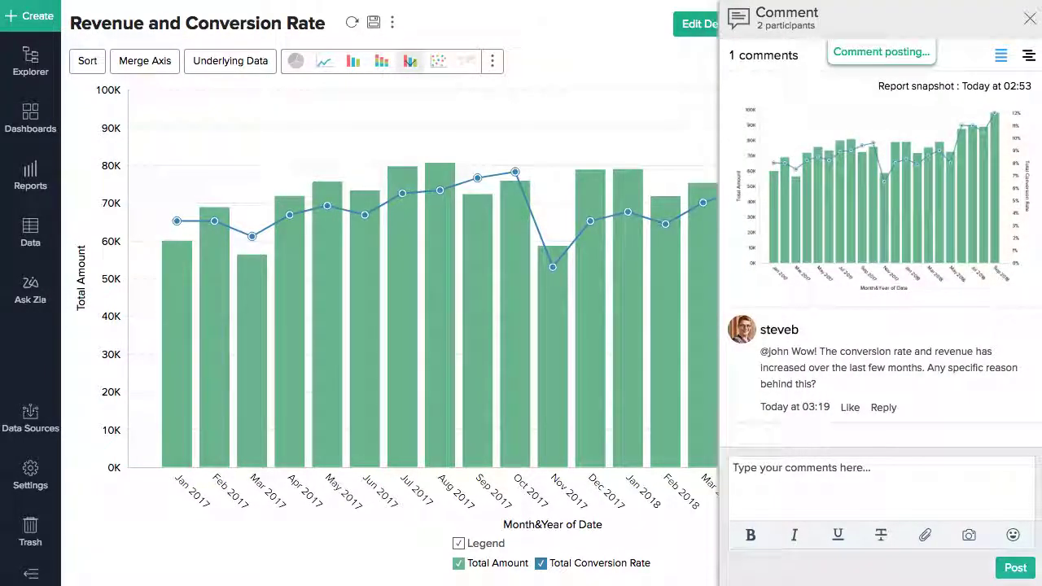
{"action": "left_click", "coordinate": [1016, 567]}
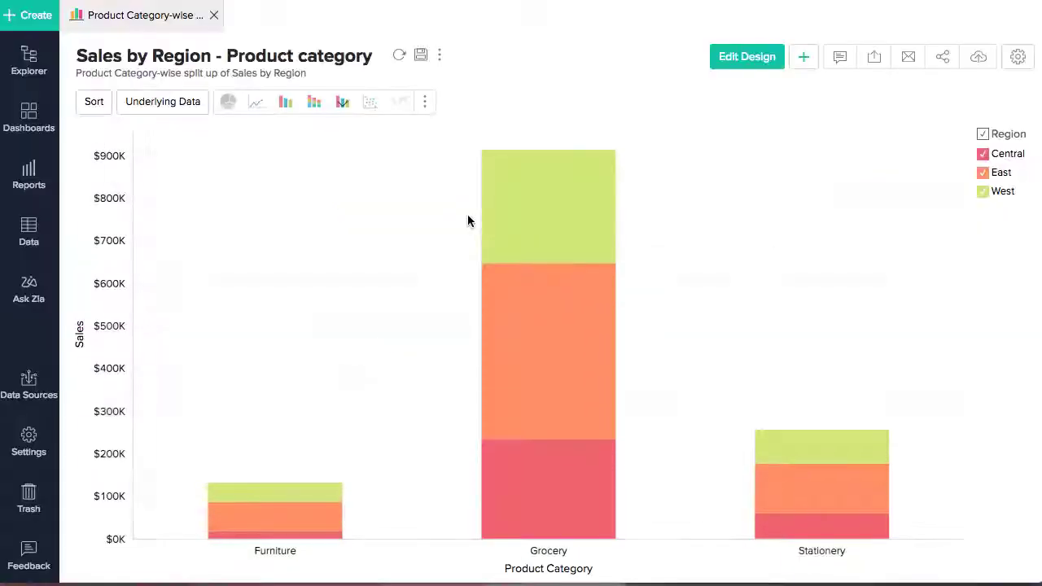
{"action": "left_click", "coordinate": [977, 55]}
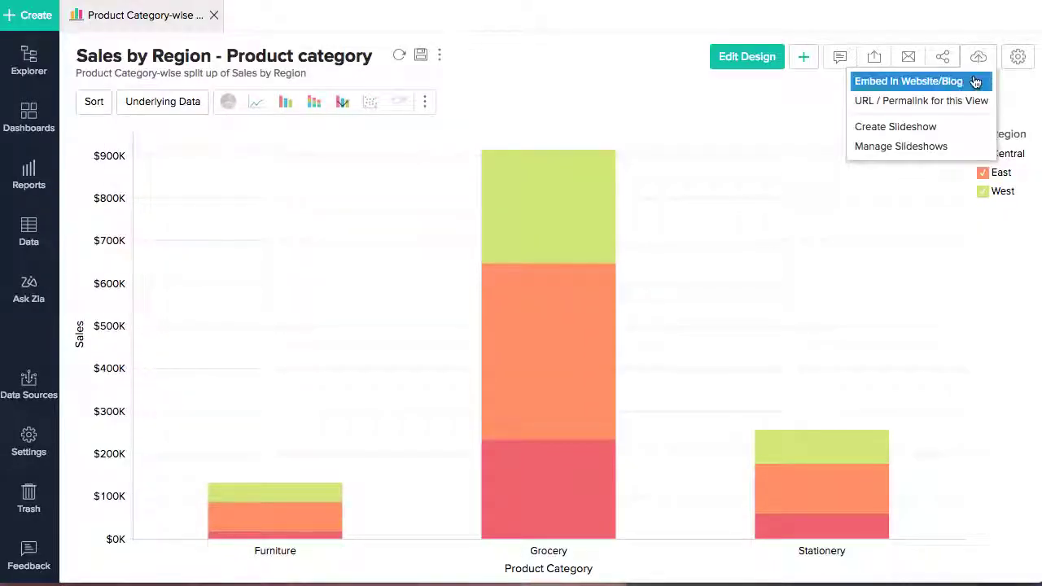
{"action": "left_click", "coordinate": [909, 81]}
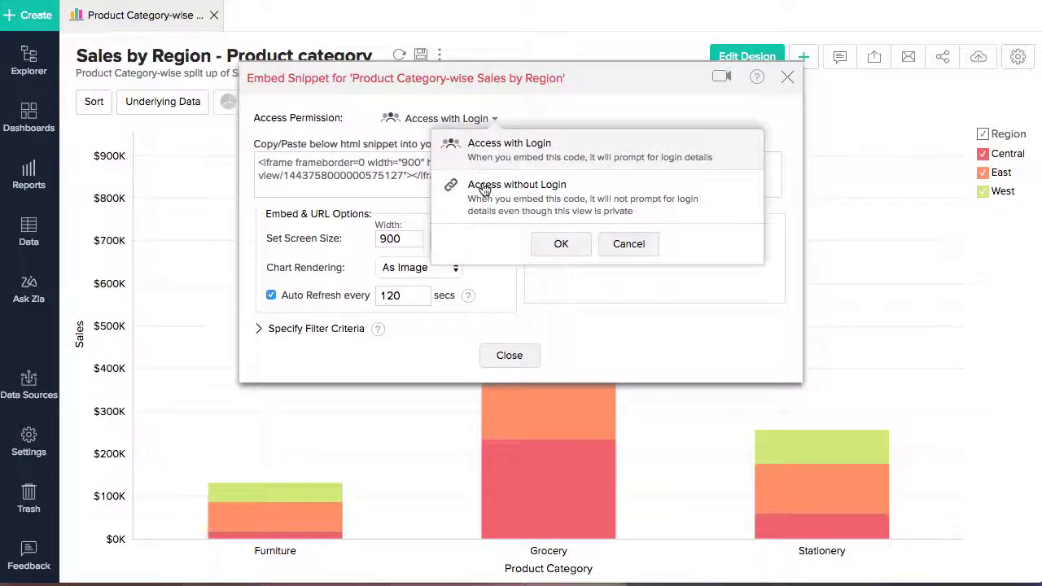
{"action": "left_click", "coordinate": [518, 184]}
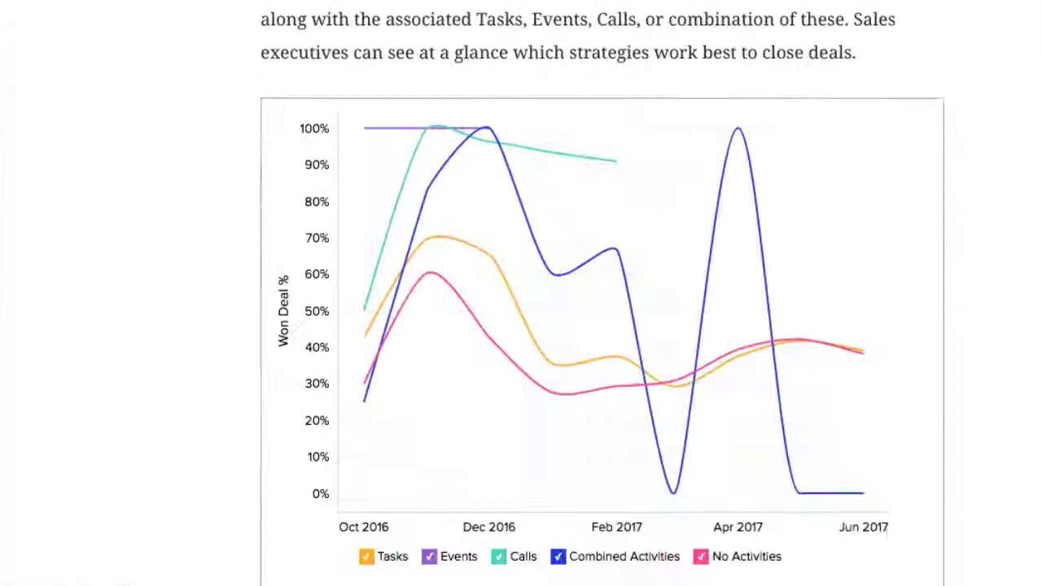
{"action": "scroll", "scroll_direction": "down", "scroll_amount": 3}
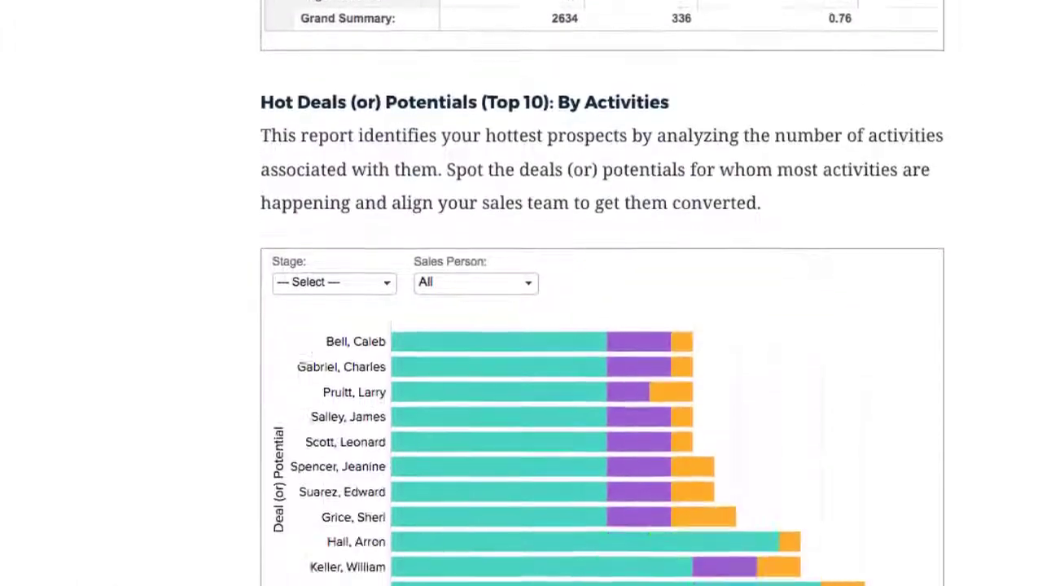
{"action": "scroll", "scroll_direction": "down", "scroll_amount": 3}
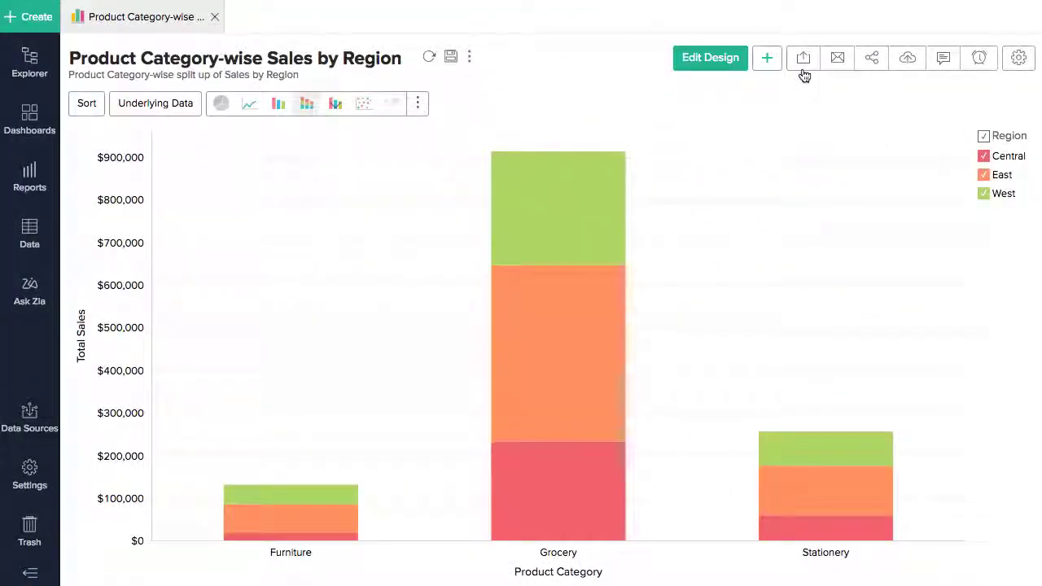
{"action": "left_click", "coordinate": [803, 57]}
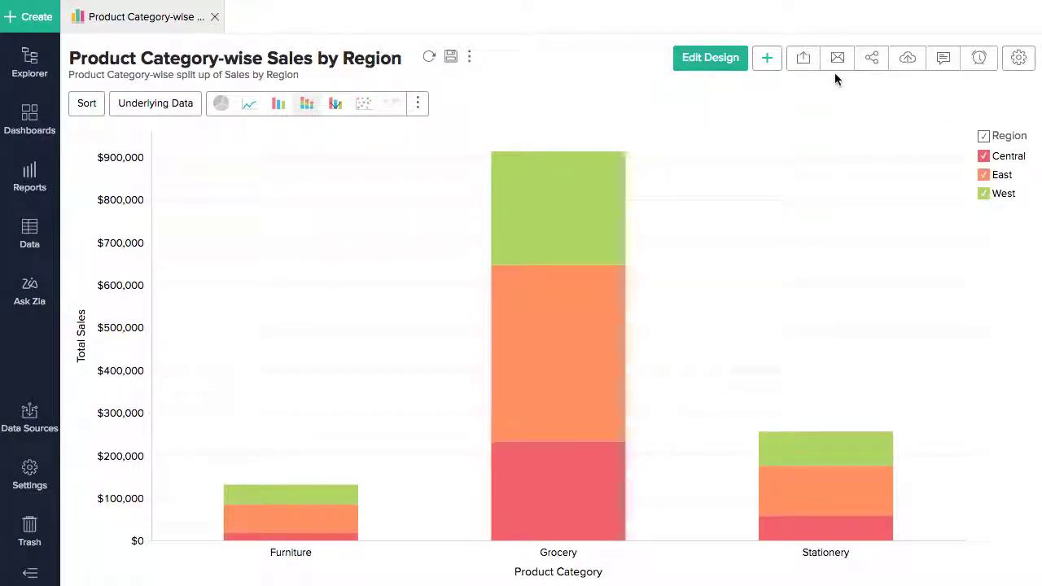
{"action": "left_click", "coordinate": [837, 59]}
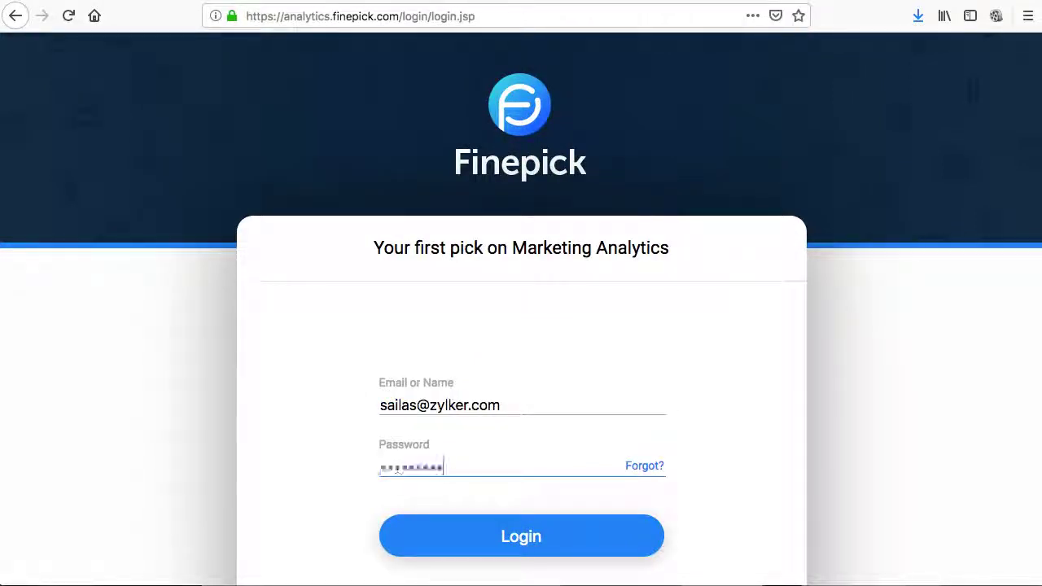
Sign in to Finepick and scroll through the Twitter Engagement Insights dashboard
{"action": "left_click", "coordinate": [522, 536]}
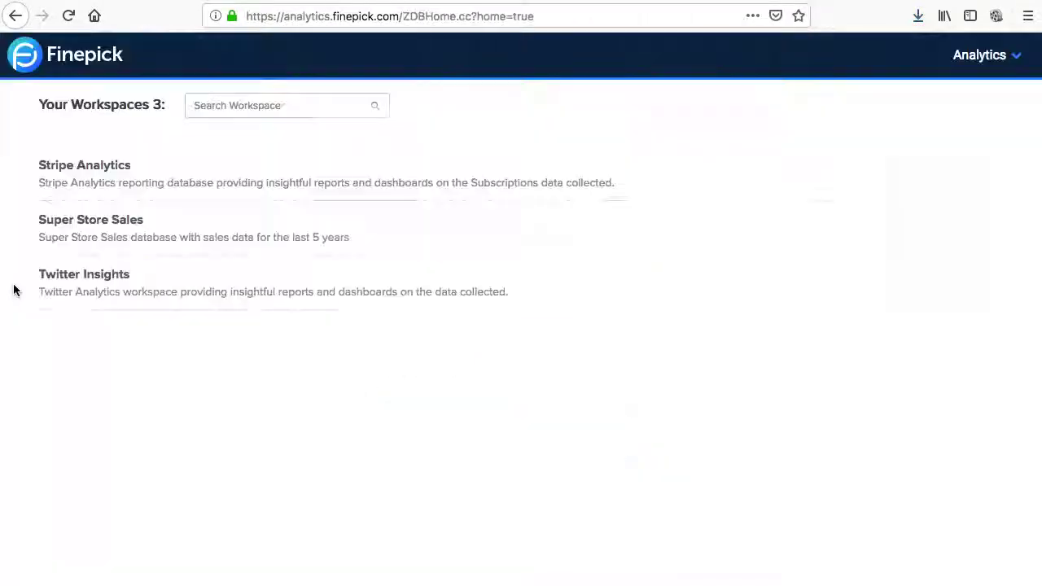
{"action": "left_click", "coordinate": [85, 273]}
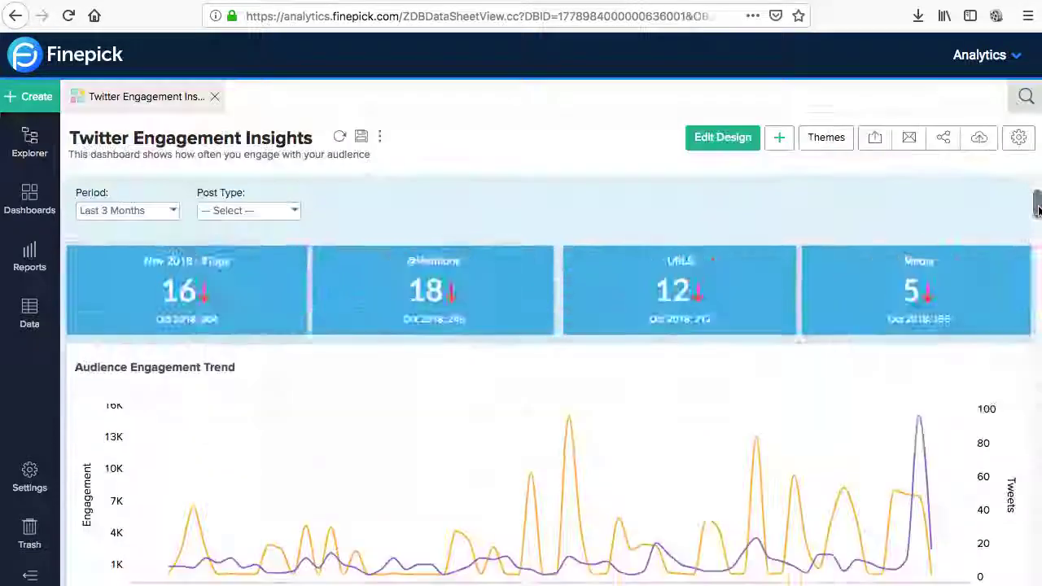
{"action": "scroll", "scroll_direction": "down", "scroll_amount": 3}
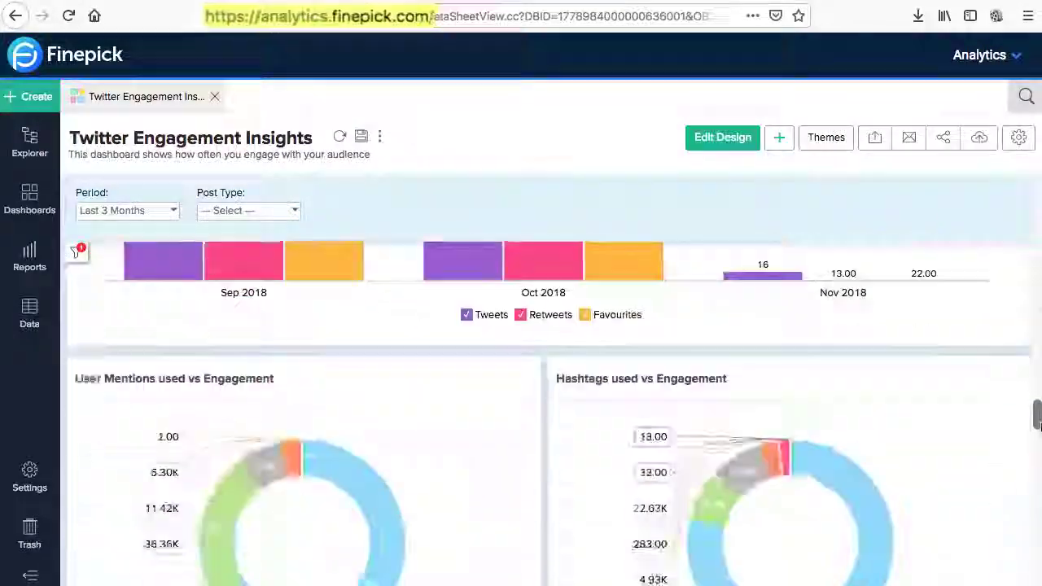
{"action": "scroll", "scroll_direction": "down", "scroll_amount": 3}
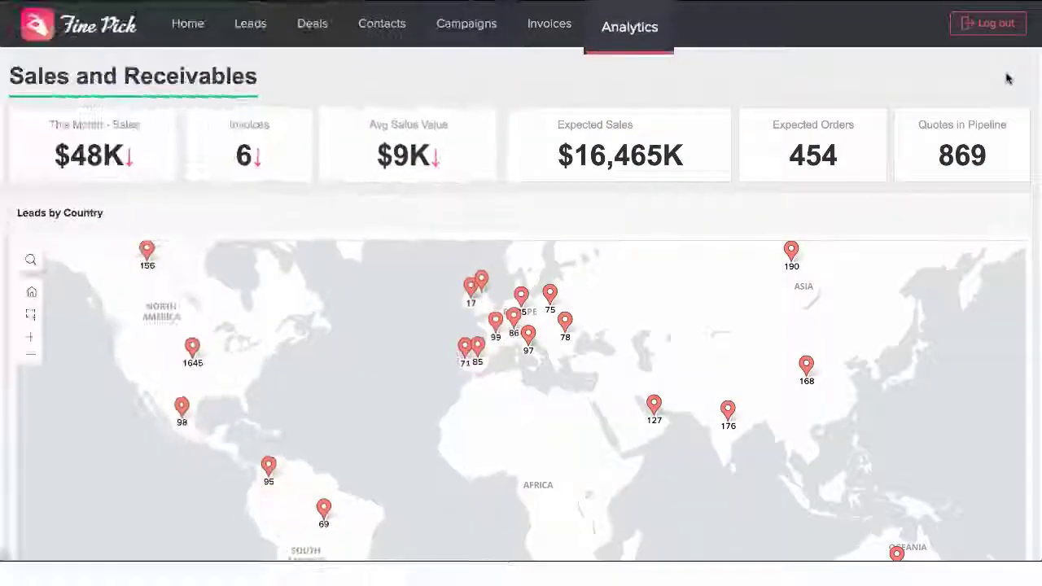
{"action": "scroll", "scroll_direction": "down", "scroll_amount": 3}
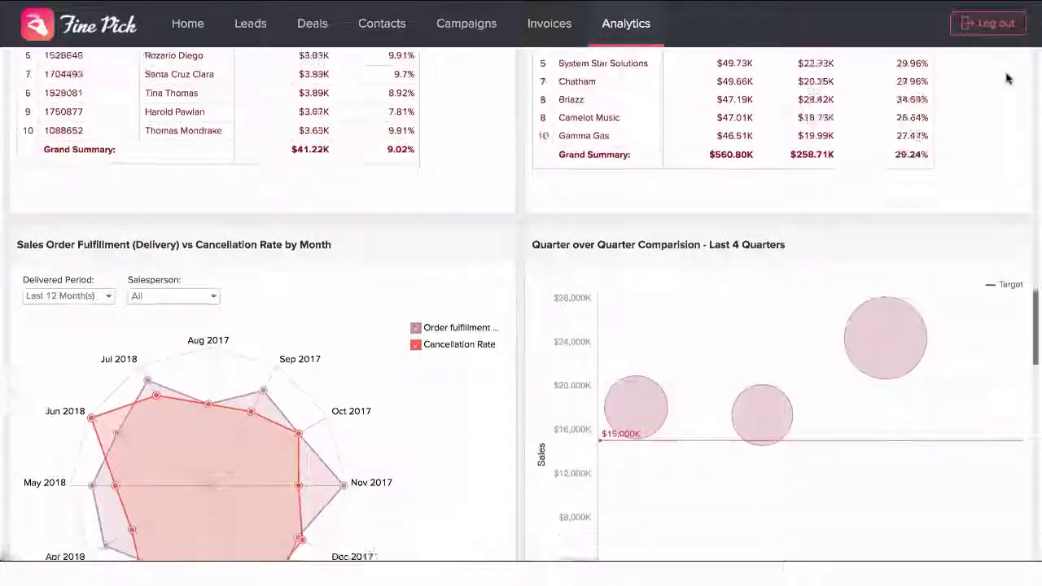
{"action": "scroll", "scroll_direction": "down", "scroll_amount": 3}
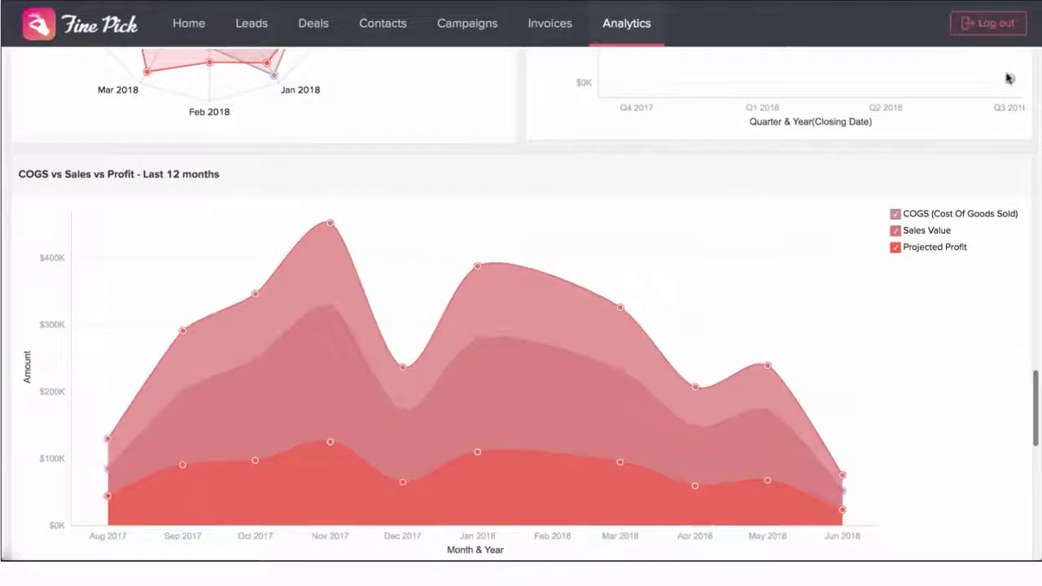